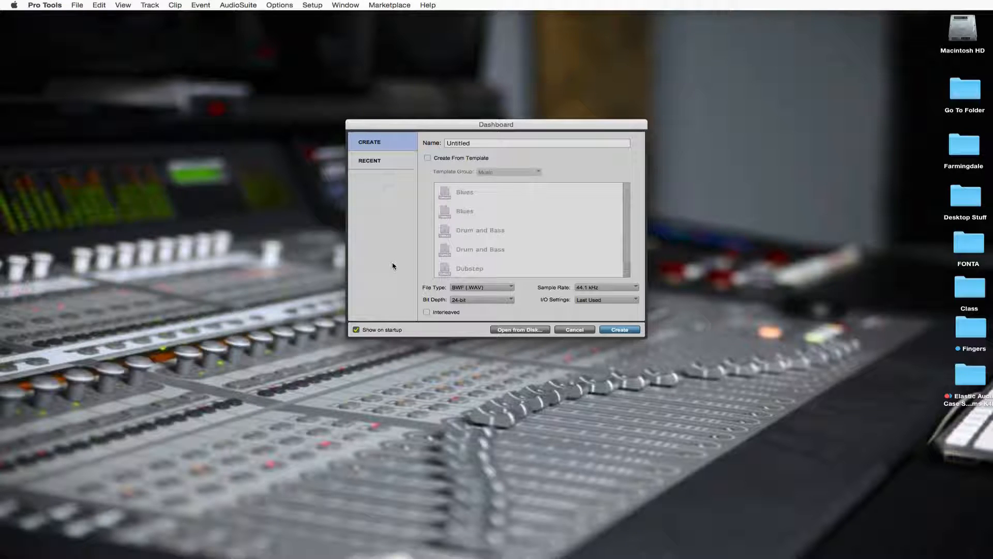
pyautogui.moveTo(606, 115)
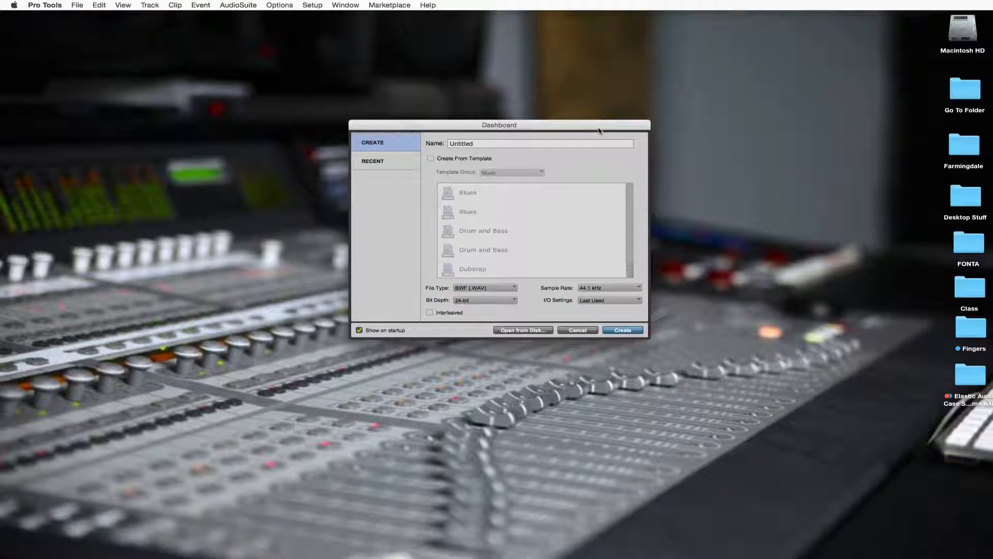
pyautogui.moveTo(437, 320)
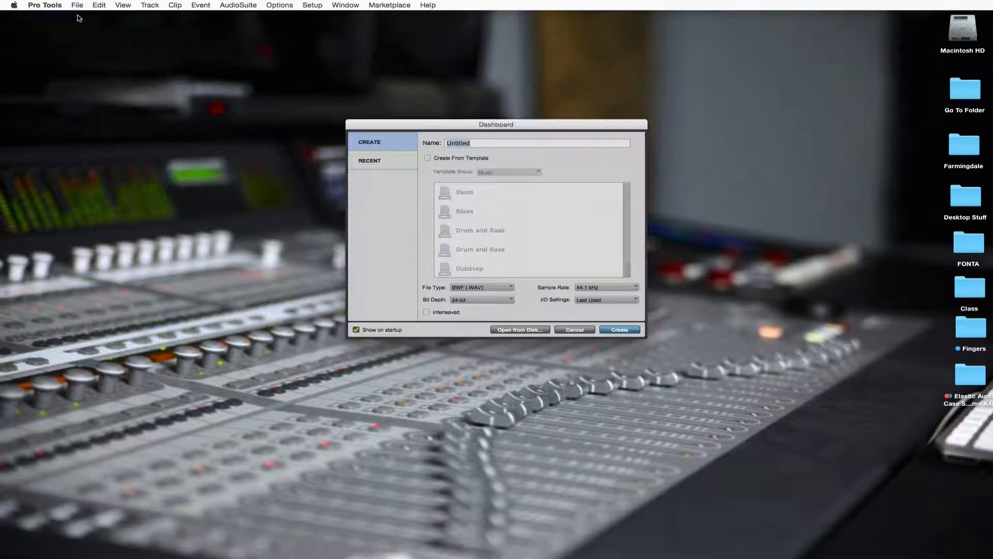
pyautogui.moveTo(620, 140)
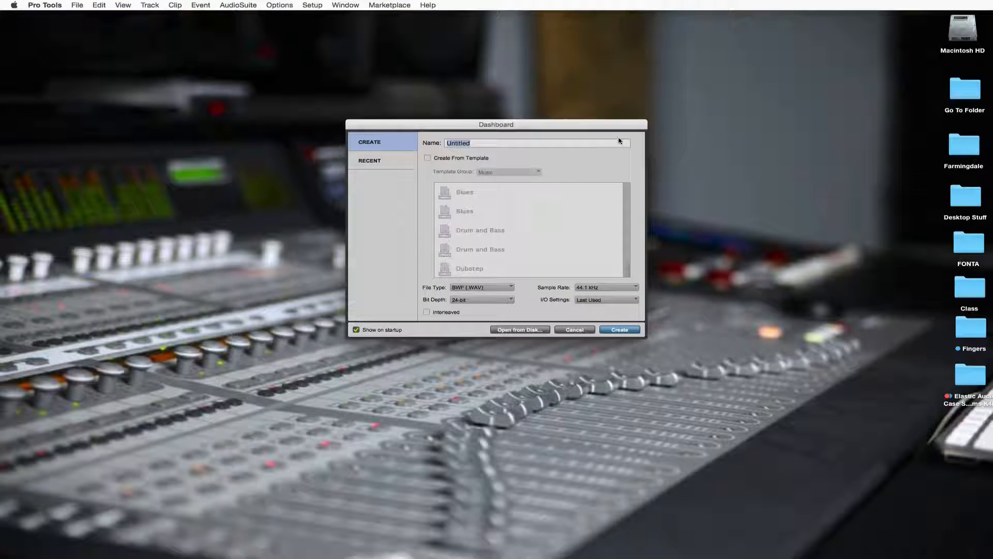
# Name the session 'First Session' with BWF, 24-bit, 44.1 kHz settings in the Dashboard
pyautogui.write('First Se')
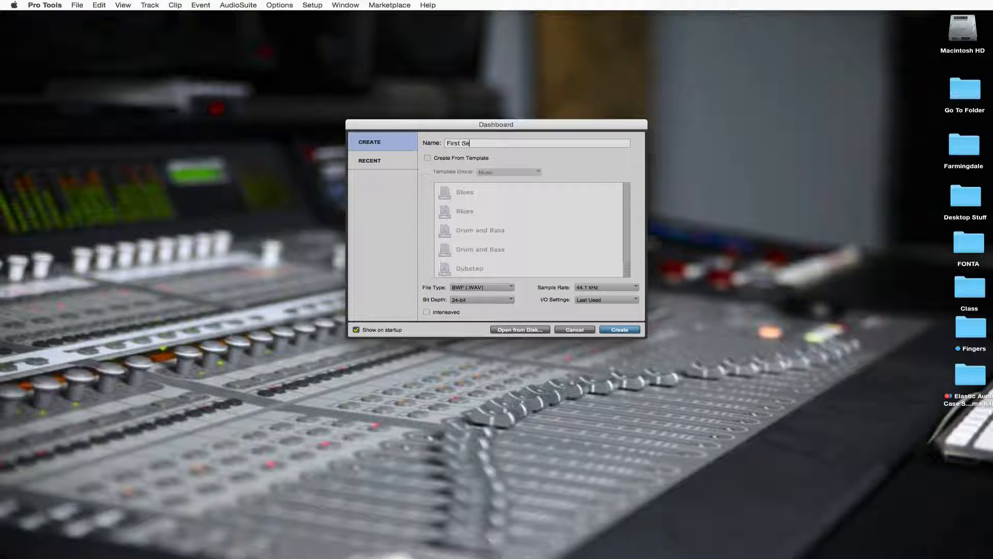
pyautogui.write('ssion')
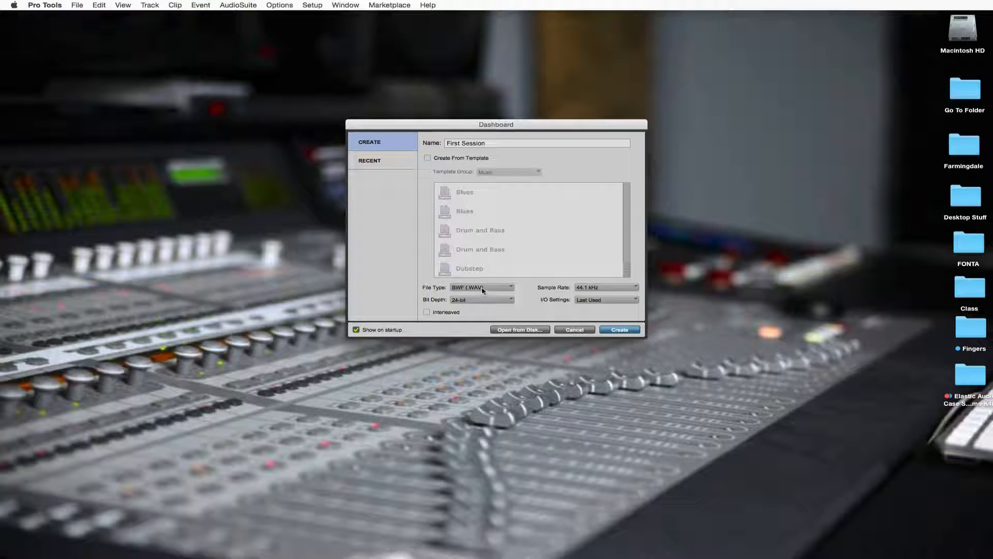
pyautogui.moveTo(531, 290)
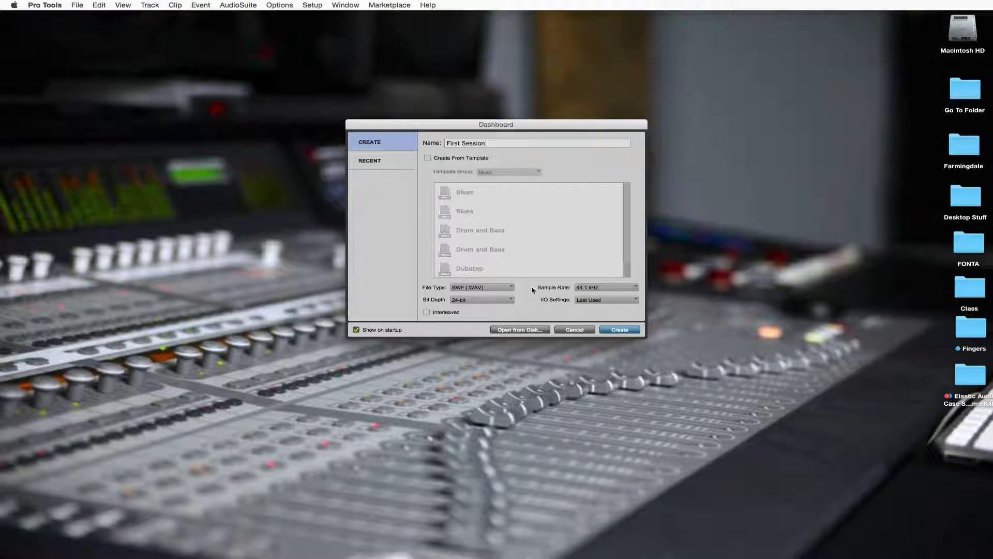
pyautogui.click(536, 143)
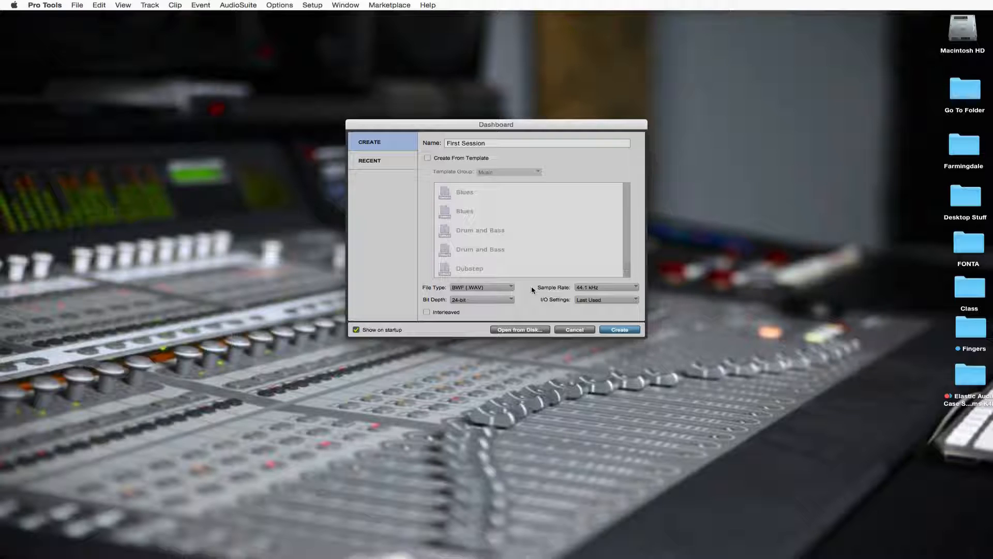
pyautogui.click(535, 143)
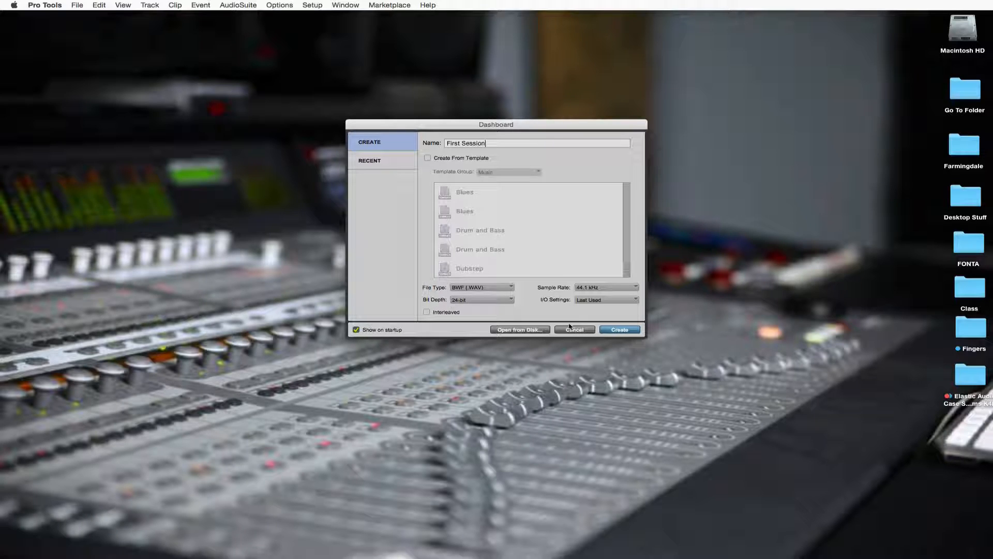
pyautogui.moveTo(569, 314)
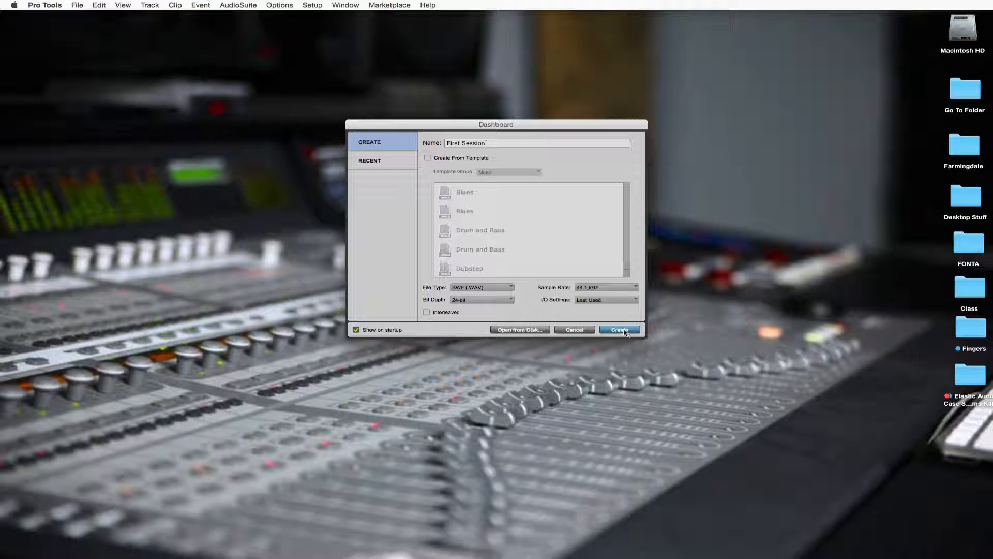
# Create the session and save 'First Session' to the Desktop
pyautogui.click(619, 329)
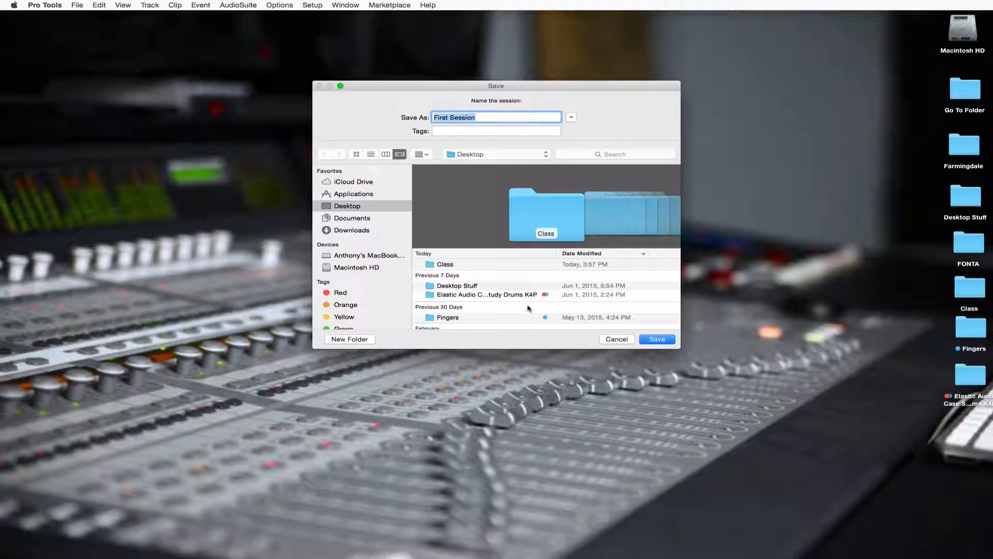
pyautogui.moveTo(531, 128)
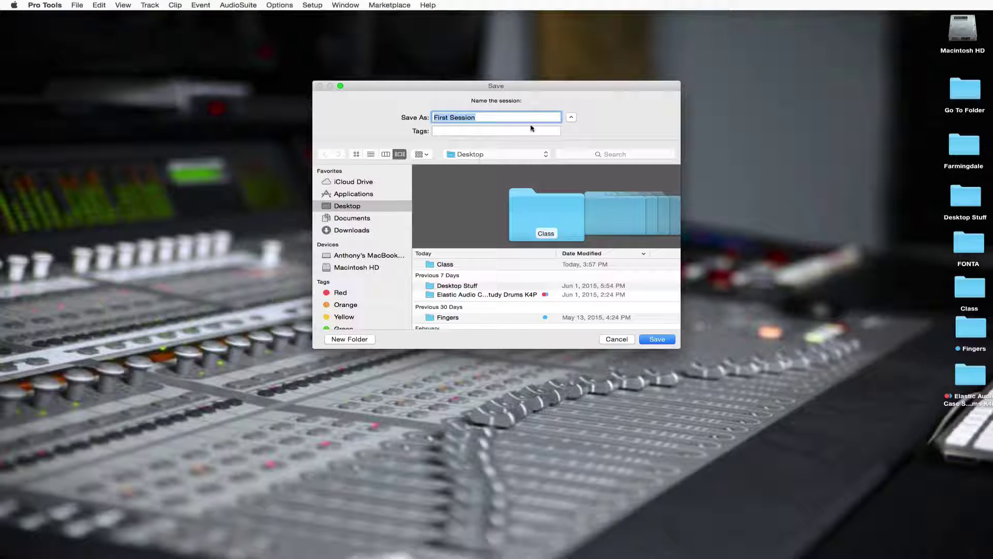
pyautogui.moveTo(661, 218)
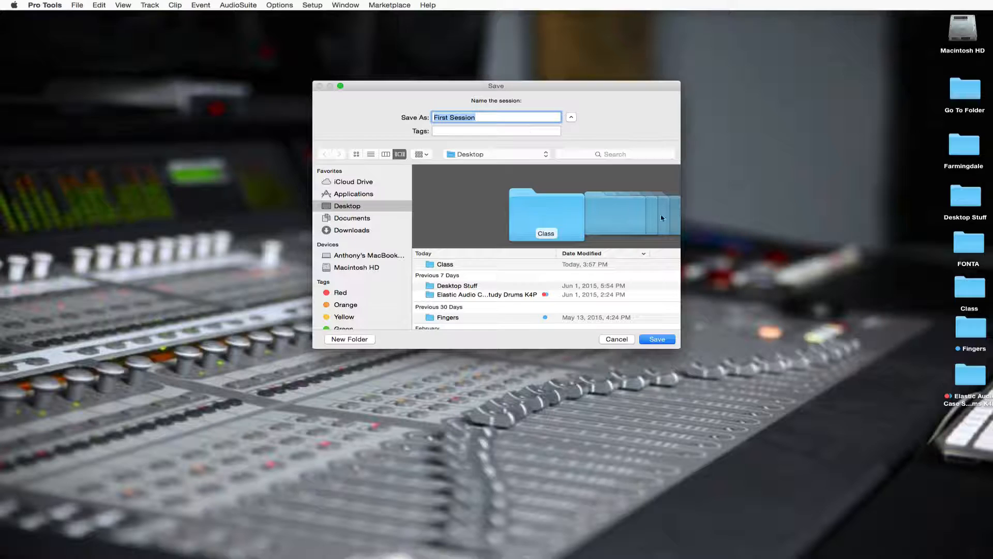
pyautogui.click(657, 340)
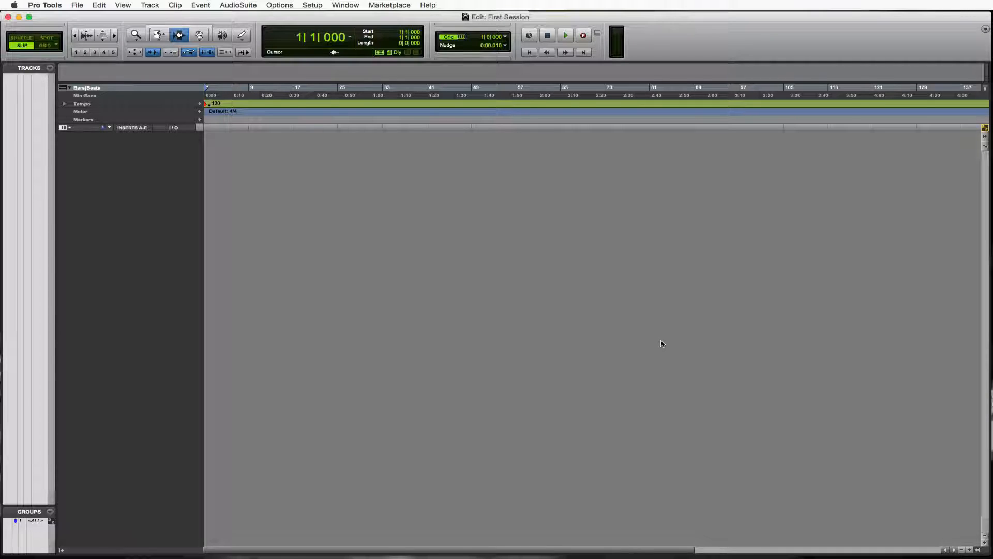
pyautogui.moveTo(736, 388)
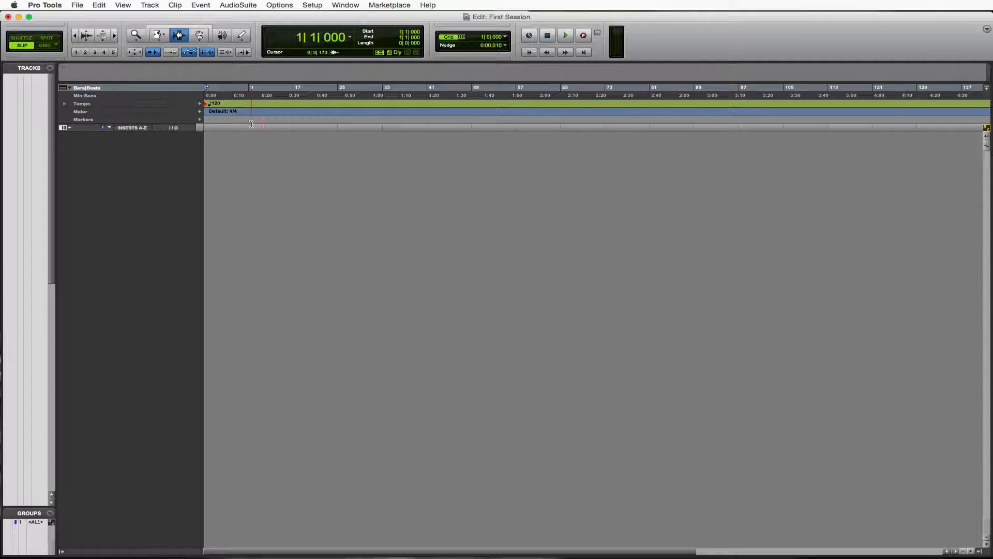
# Add one new mono Audio Track in Samples timebase via Track > New
pyautogui.click(149, 5)
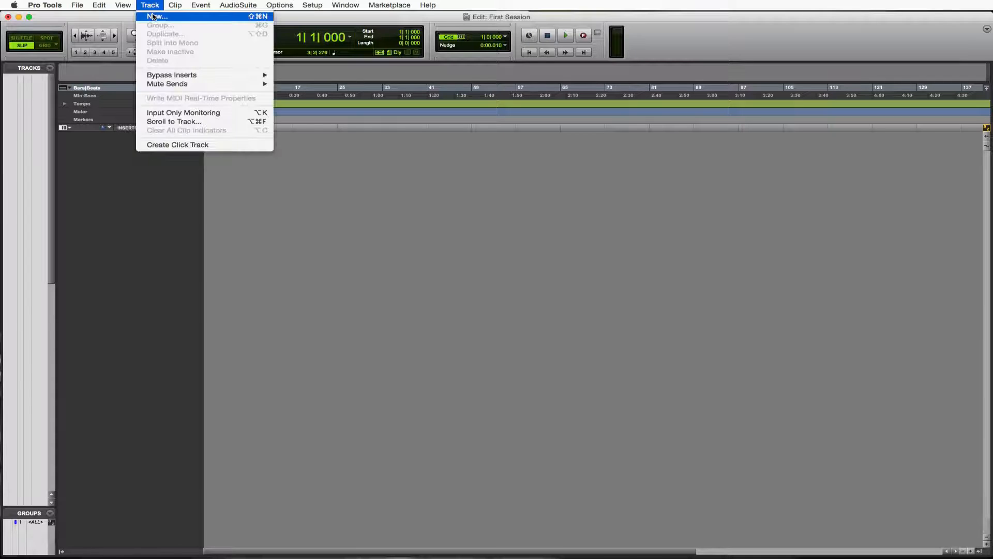
pyautogui.click(156, 15)
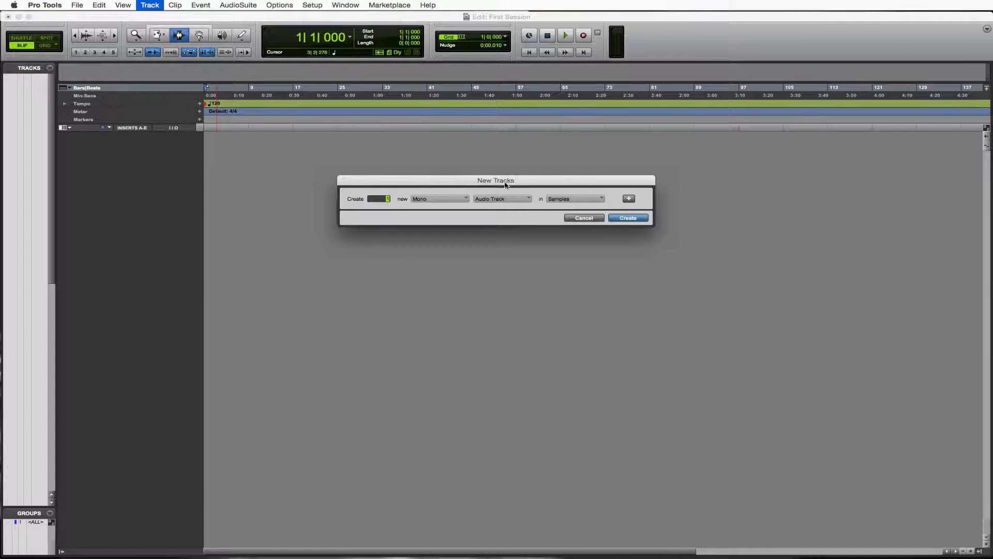
pyautogui.moveTo(390, 202)
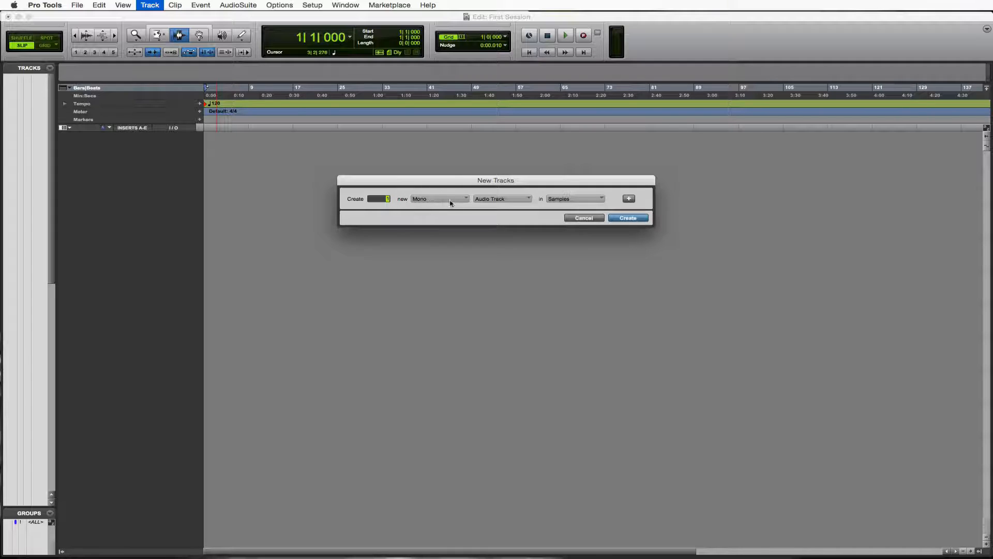
pyautogui.moveTo(499, 186)
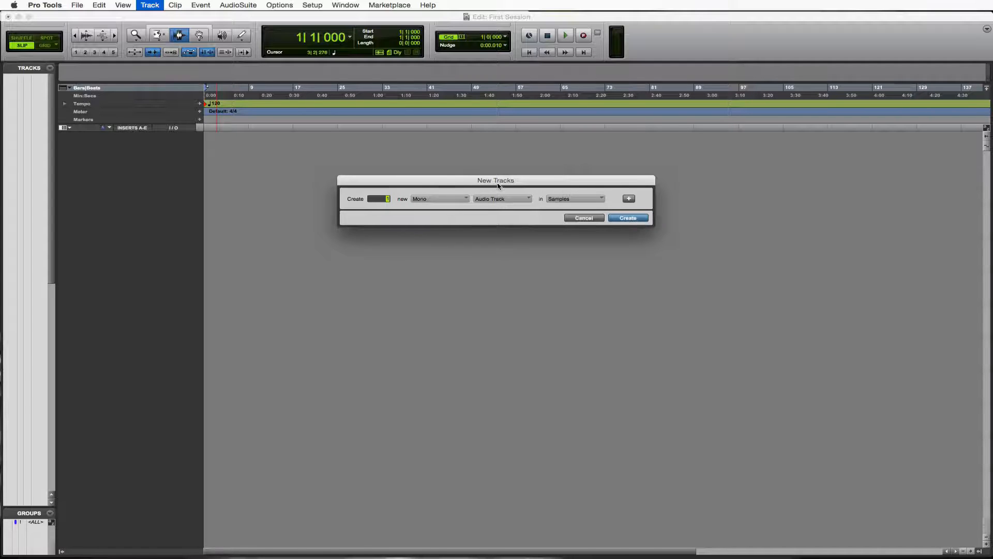
pyautogui.moveTo(523, 190)
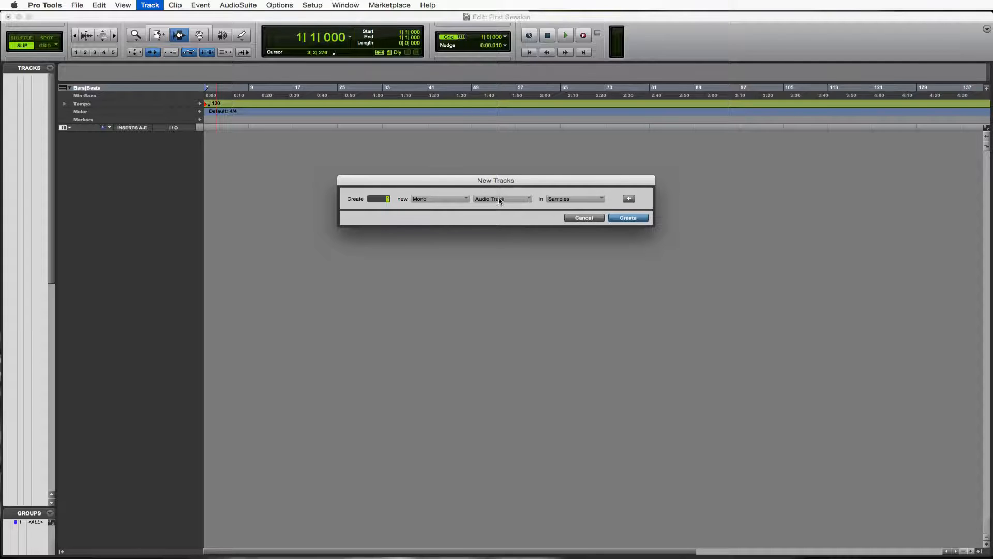
pyautogui.click(501, 198)
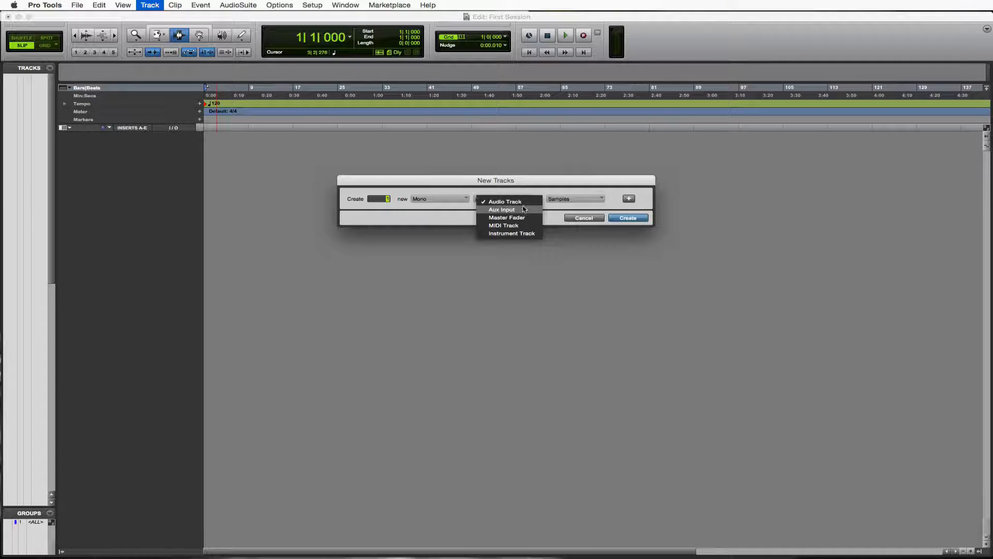
pyautogui.moveTo(534, 211)
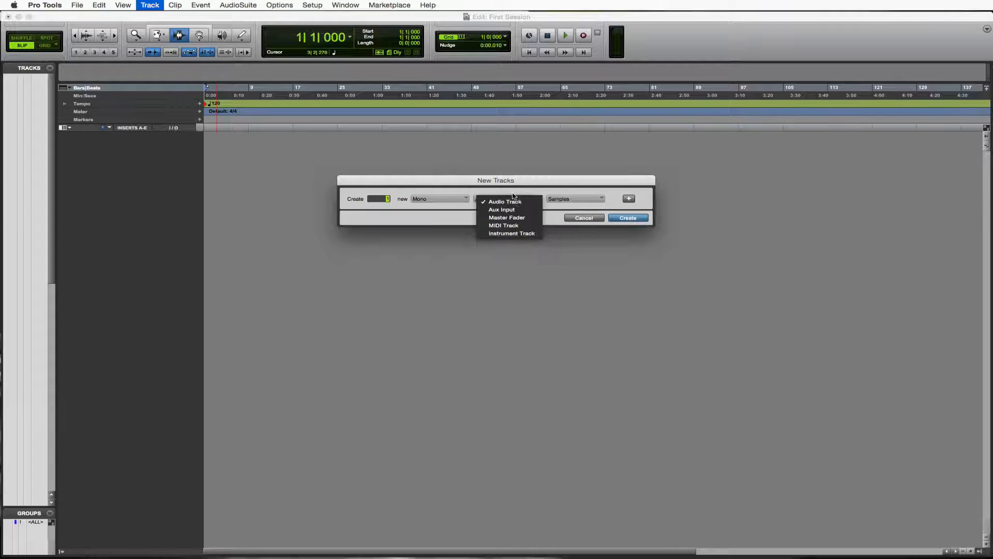
pyautogui.click(505, 202)
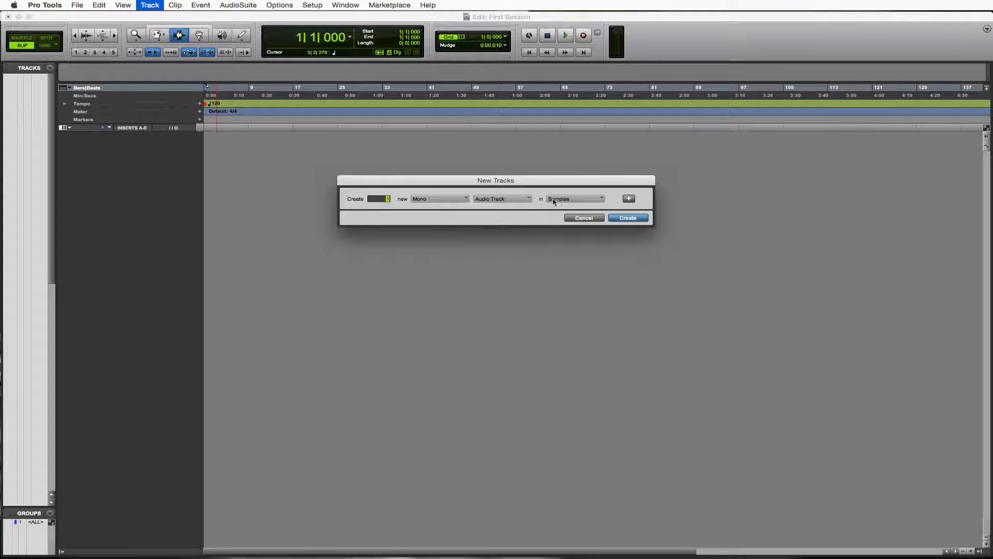
pyautogui.click(573, 199)
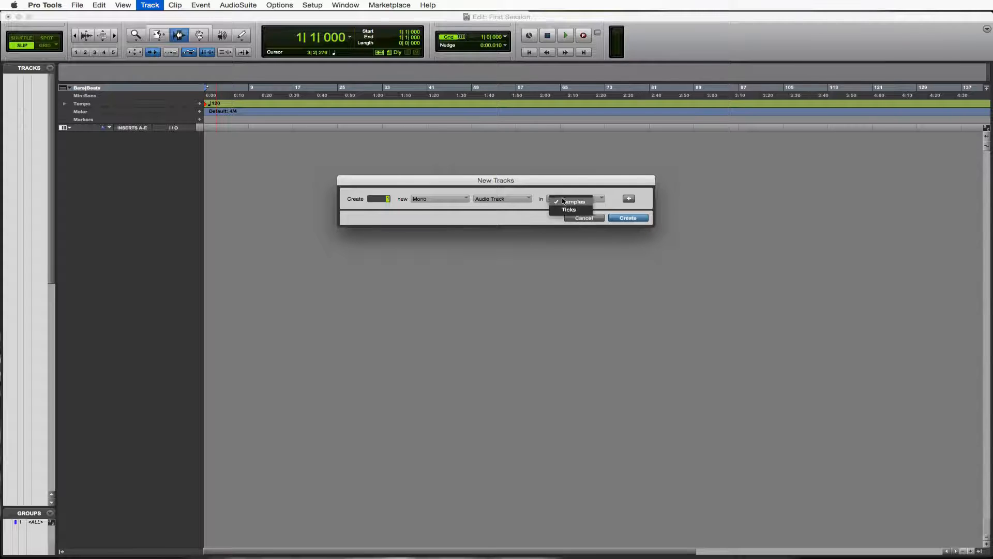
pyautogui.click(573, 202)
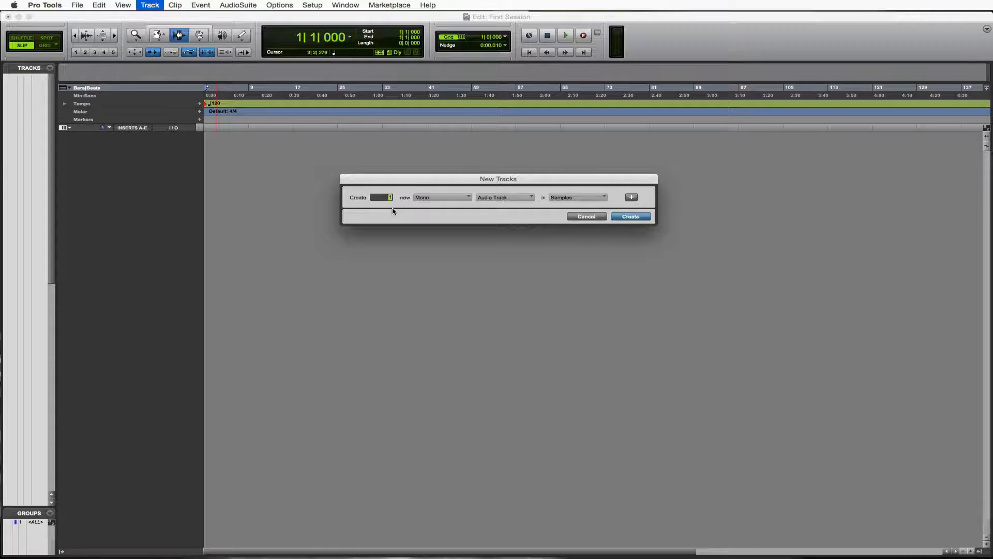
pyautogui.click(630, 216)
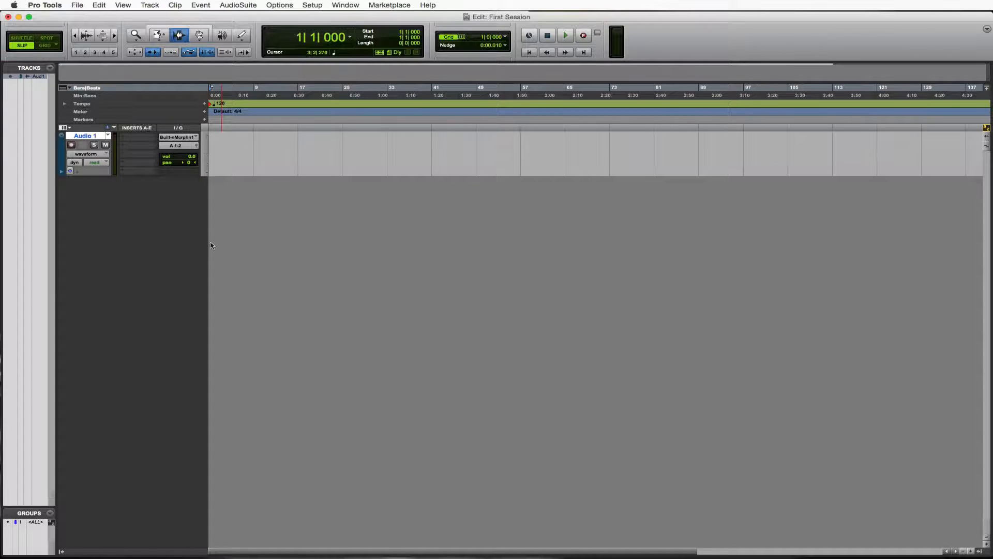
pyautogui.doubleClick(84, 135)
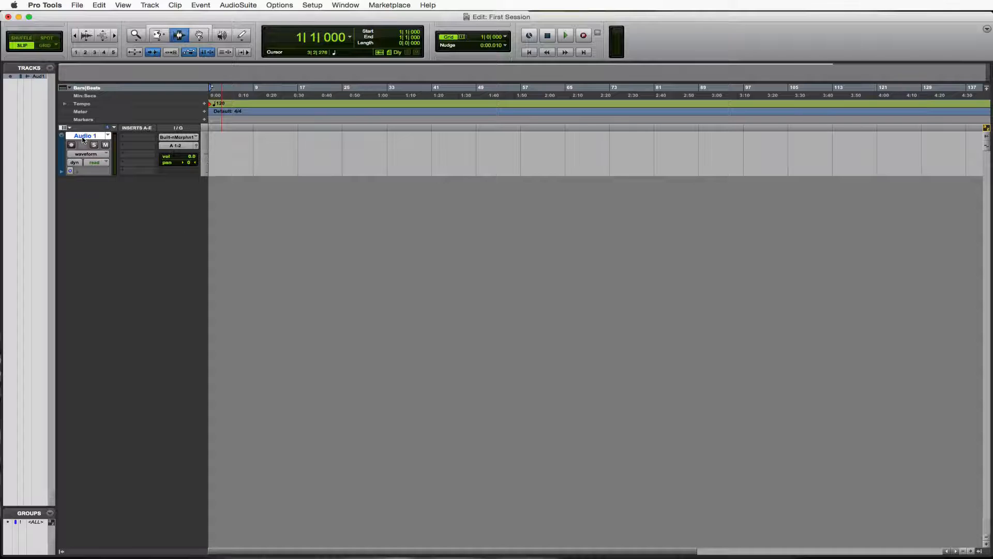
pyautogui.moveTo(84, 135)
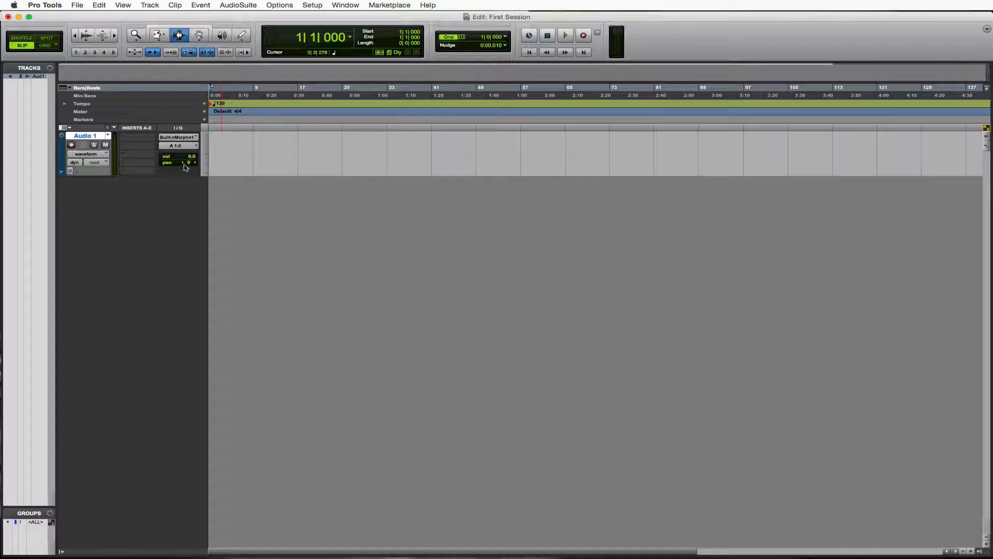
pyautogui.moveTo(178, 137)
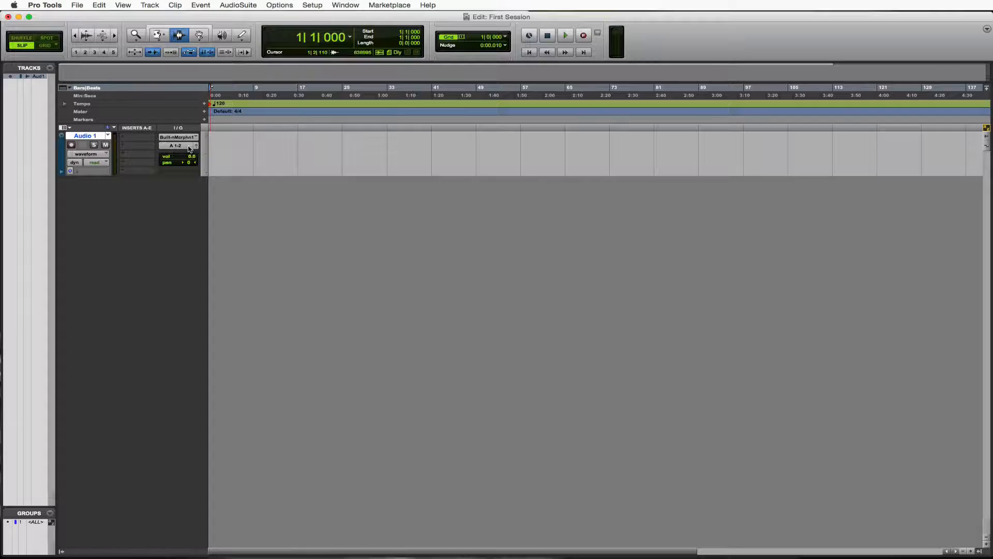
pyautogui.moveTo(179, 146)
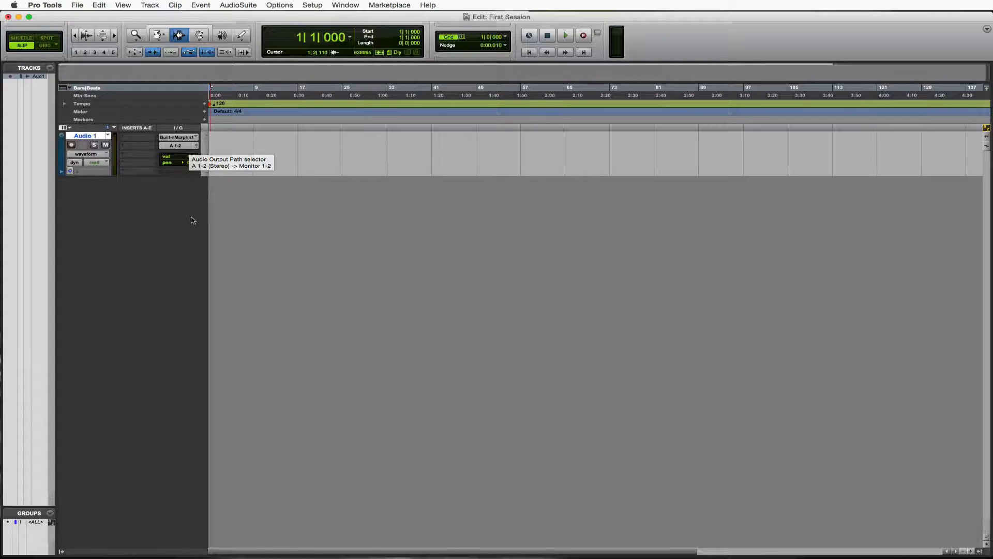
pyautogui.moveTo(185, 213)
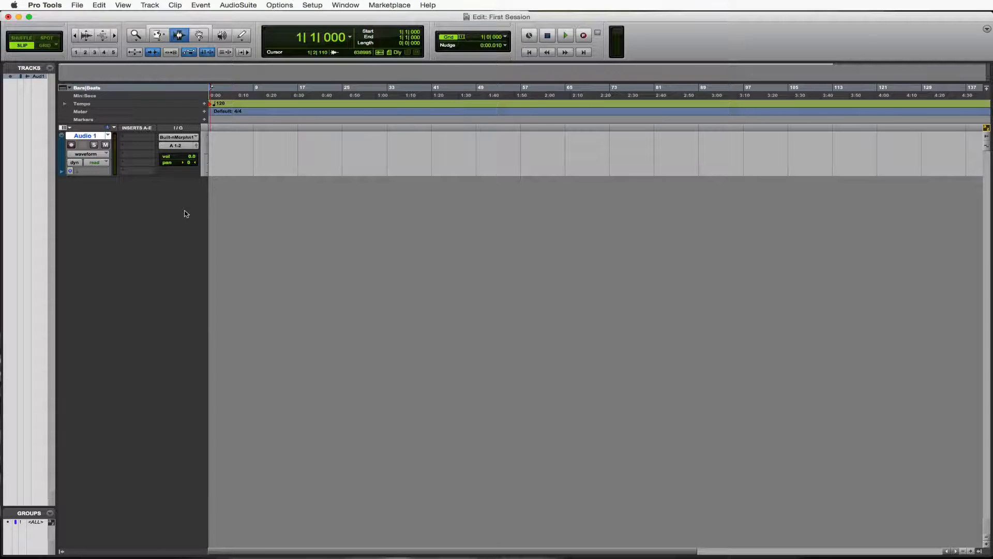
# Rename the Audio 1 track to 'New Track'
pyautogui.doubleClick(86, 136)
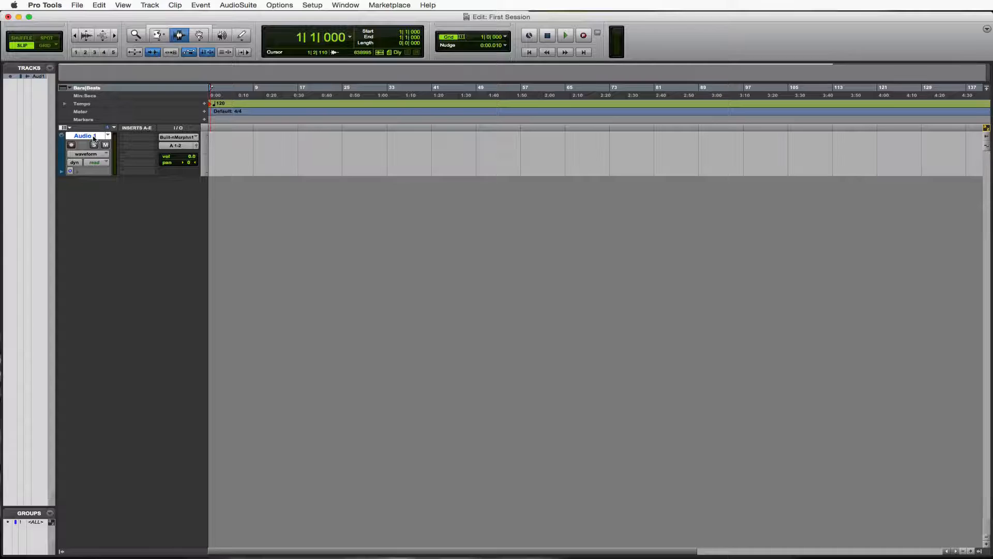
pyautogui.doubleClick(82, 136)
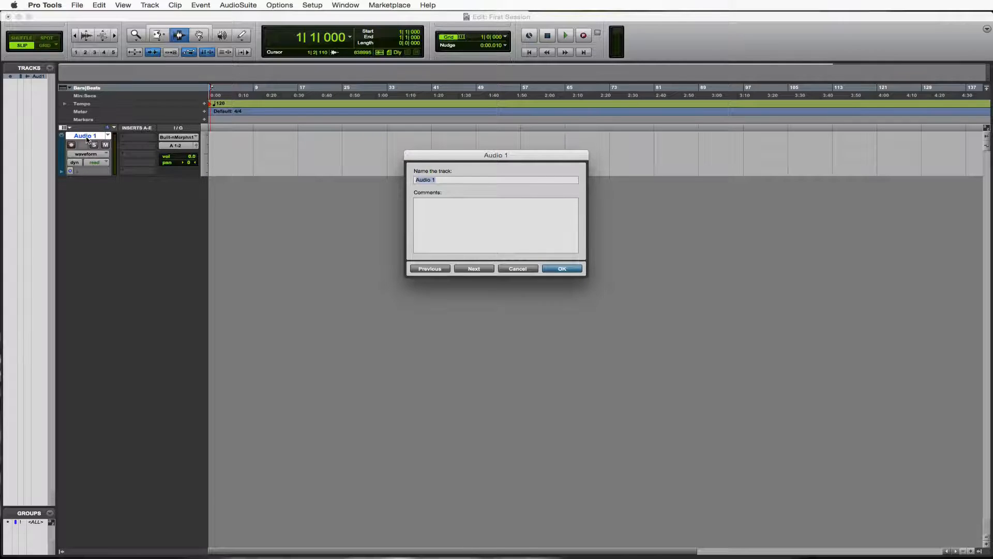
pyautogui.write('New Track')
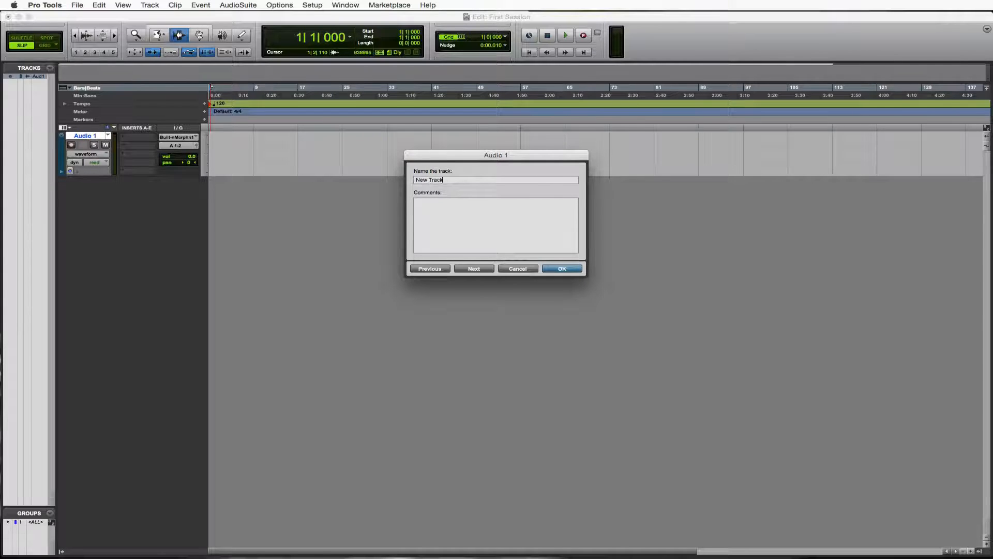
pyautogui.click(561, 267)
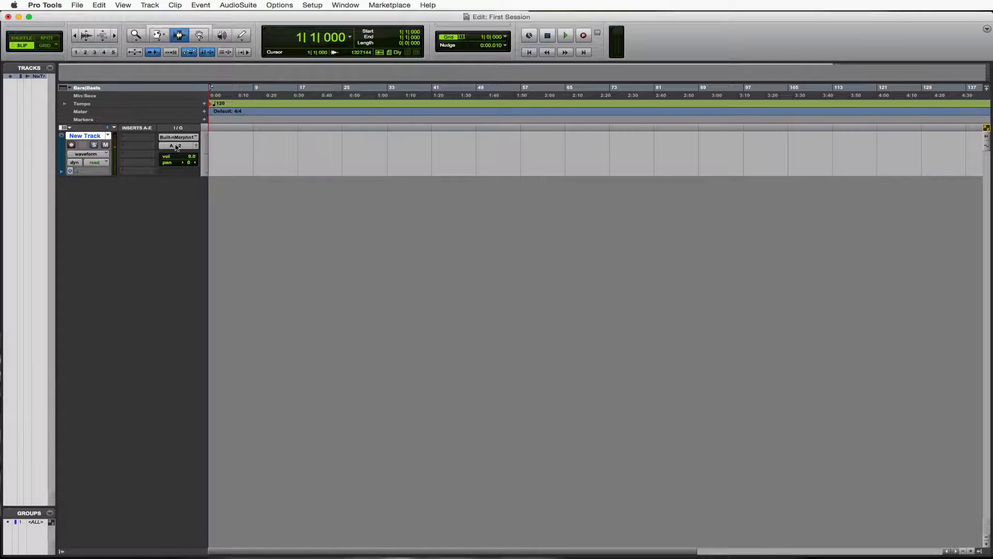
pyautogui.moveTo(71, 145)
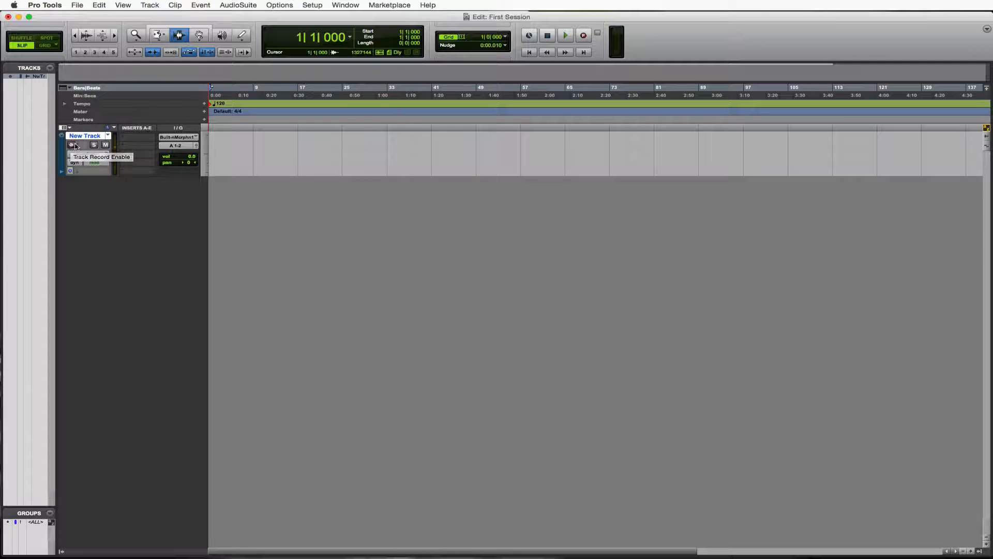
pyautogui.moveTo(99, 170)
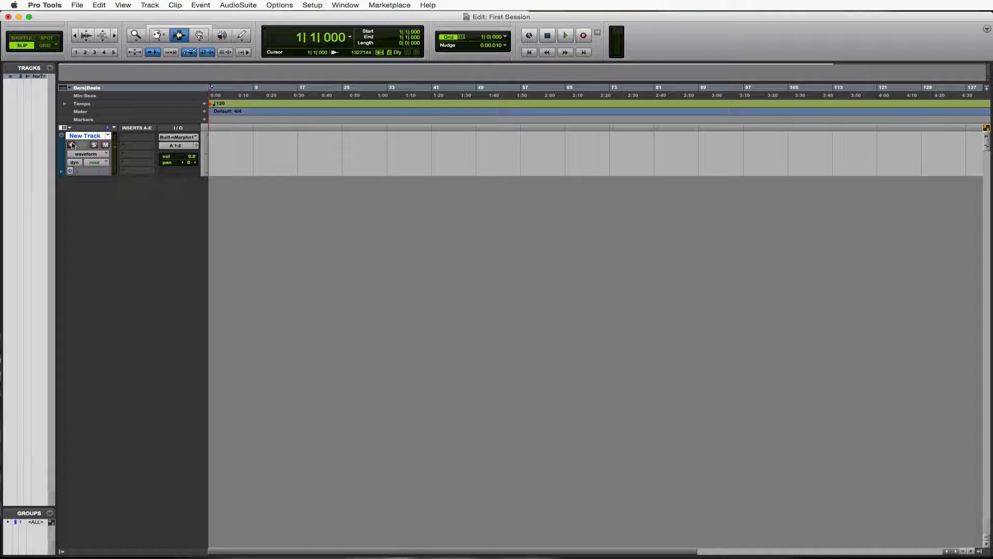
pyautogui.moveTo(71, 145)
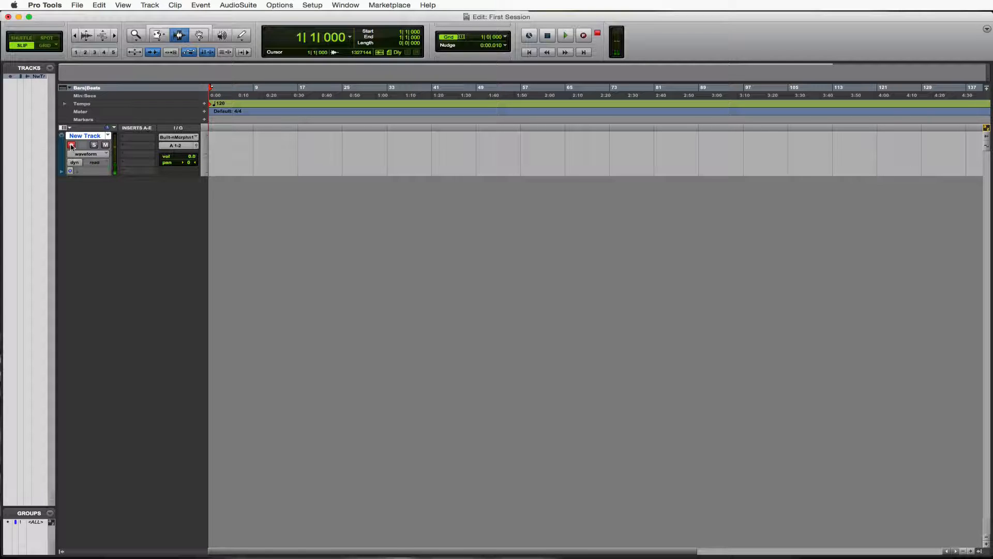
# Record a first three-second vocal take on New Track, then play it back and stop
pyautogui.click(582, 35)
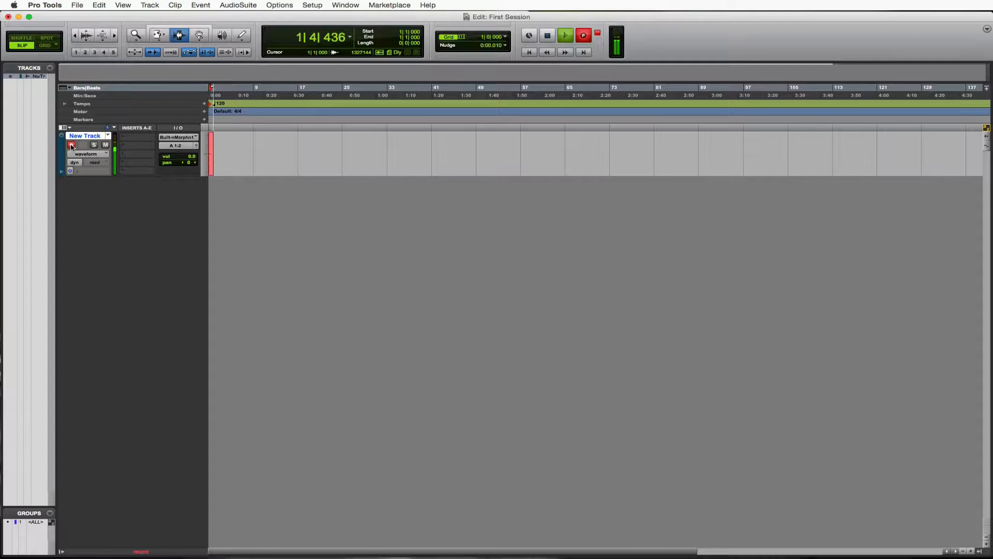
pyautogui.click(547, 35)
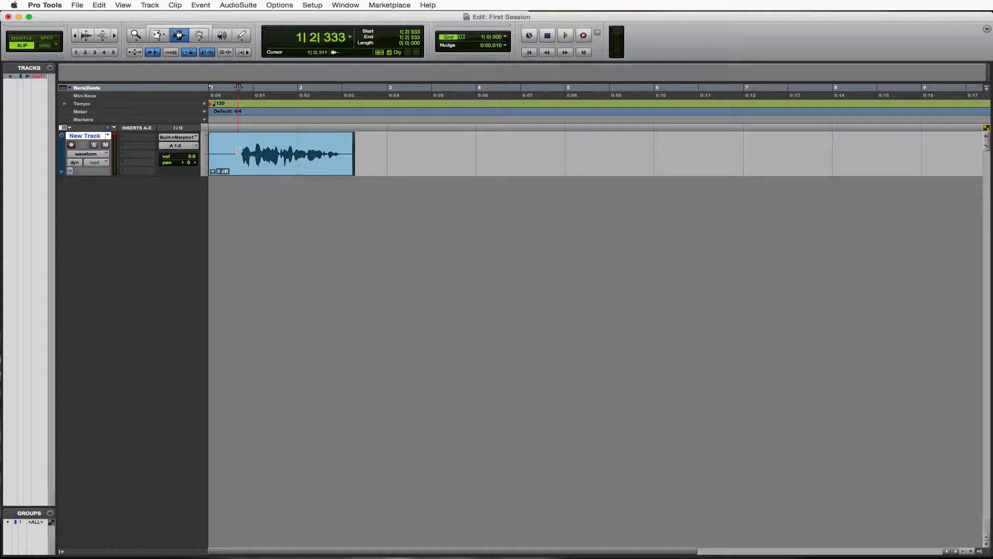
pyautogui.click(546, 35)
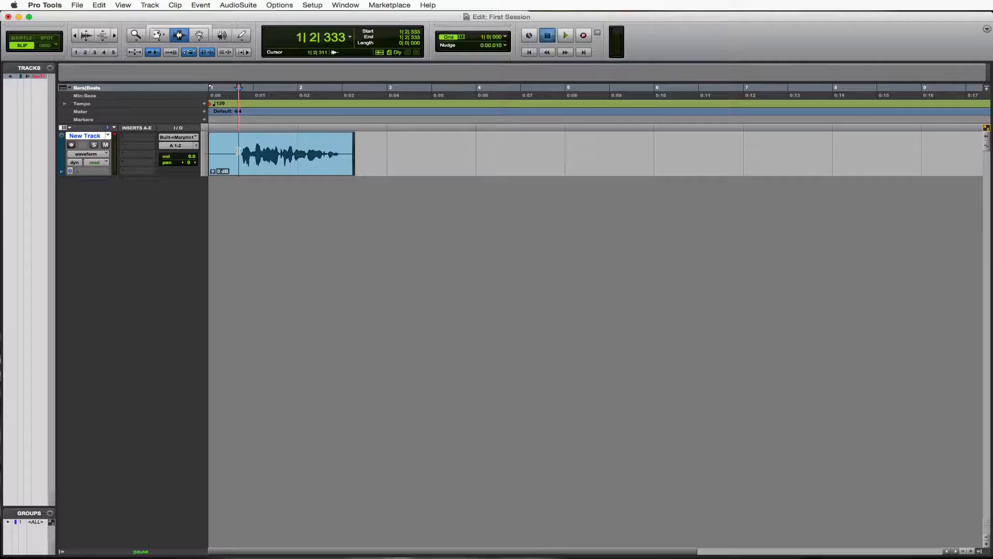
pyautogui.click(565, 35)
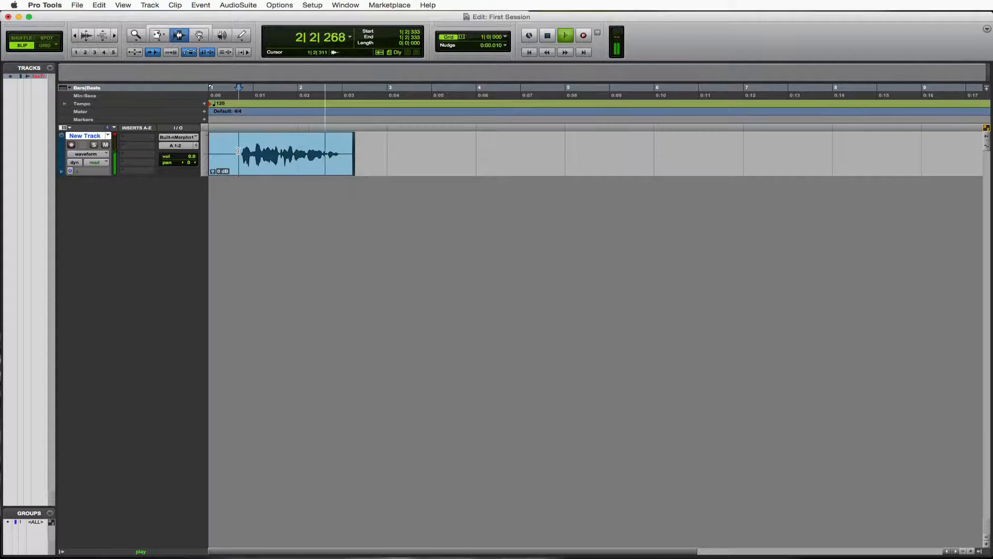
pyautogui.click(546, 35)
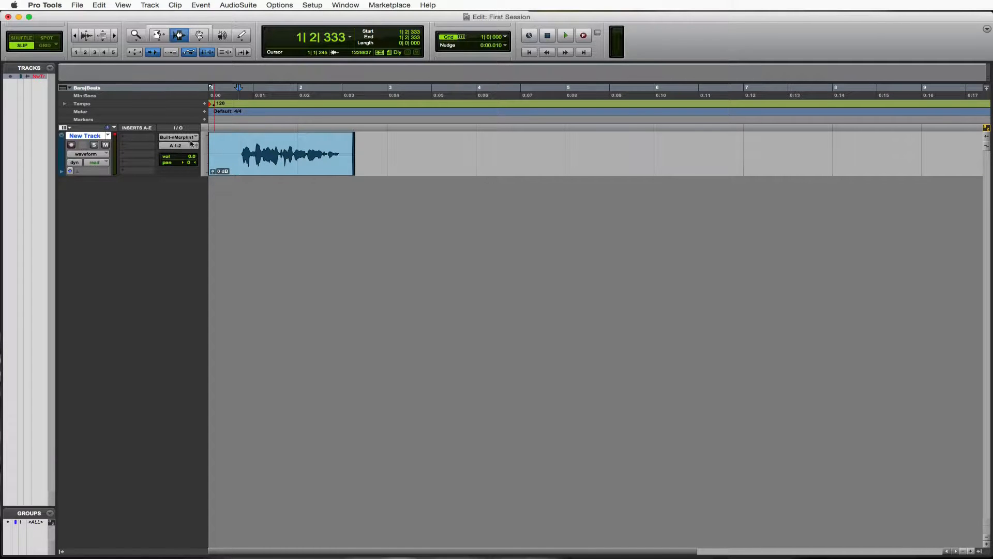
pyautogui.click(239, 152)
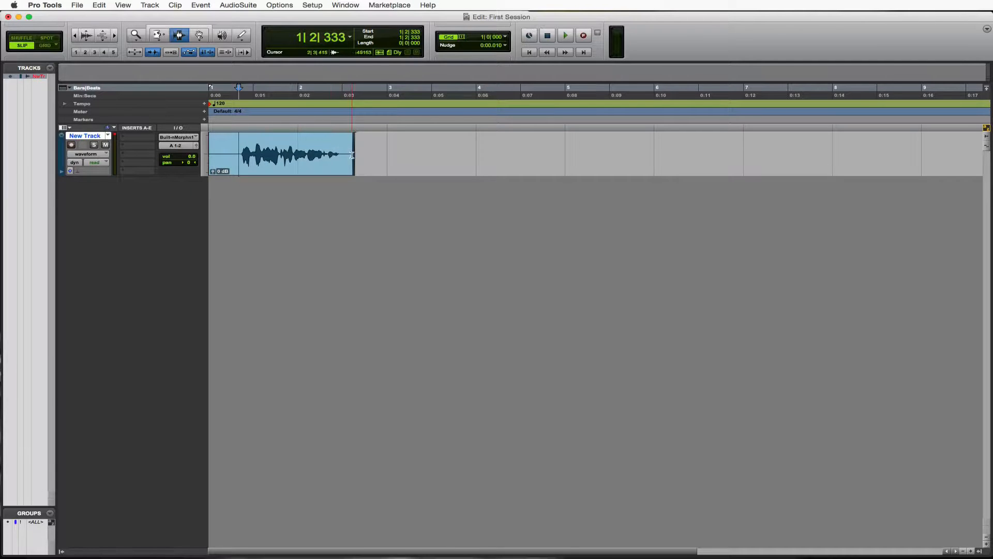
# Place the insertion point just after the first clip, around 0:03.5
pyautogui.click(373, 155)
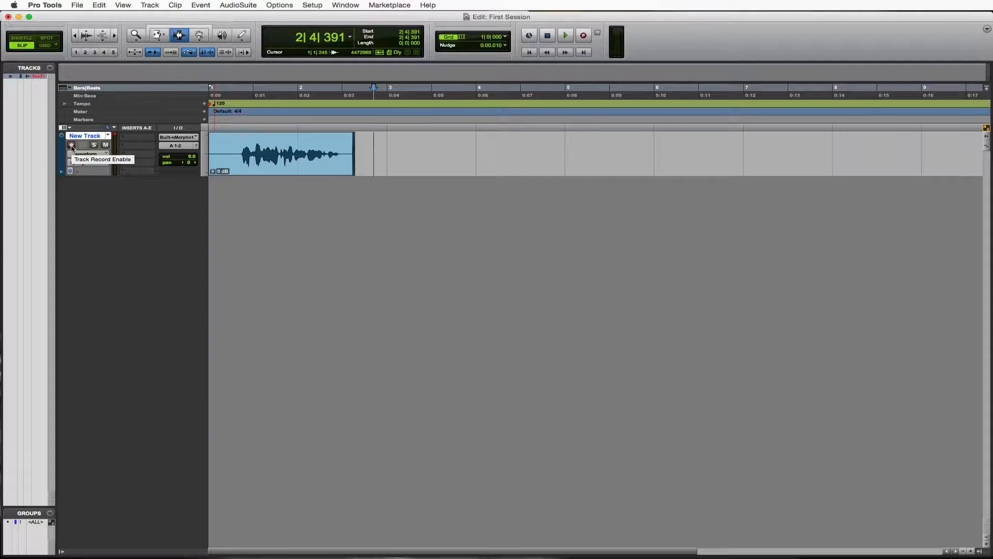
# Re-arm New Track and record a second vocal take after the first clip
pyautogui.click(71, 145)
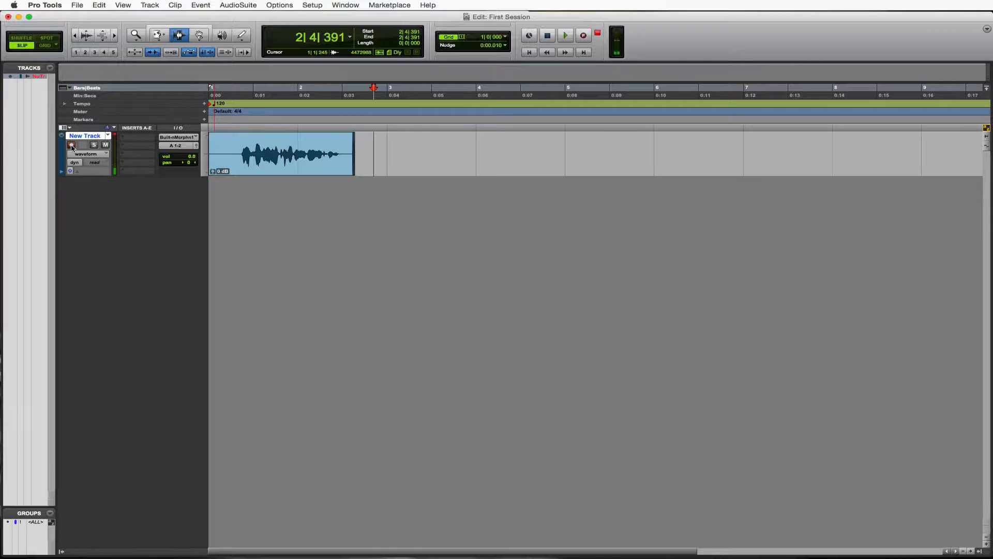
pyautogui.click(565, 36)
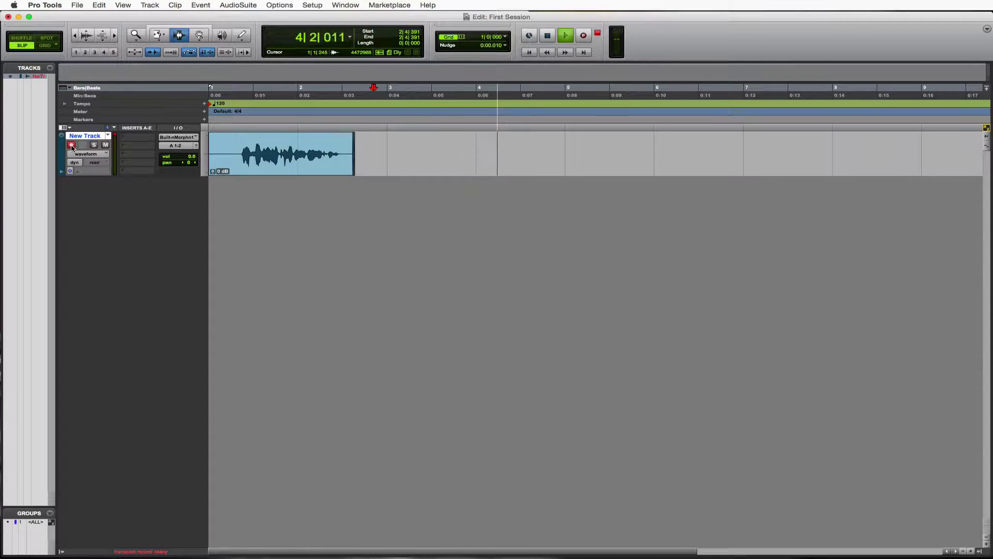
pyautogui.click(583, 35)
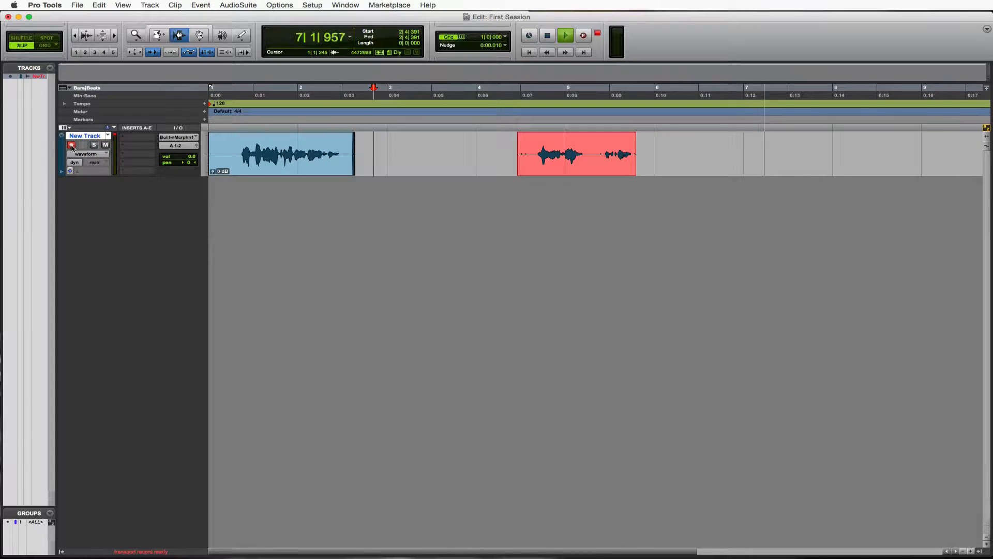
pyautogui.click(546, 35)
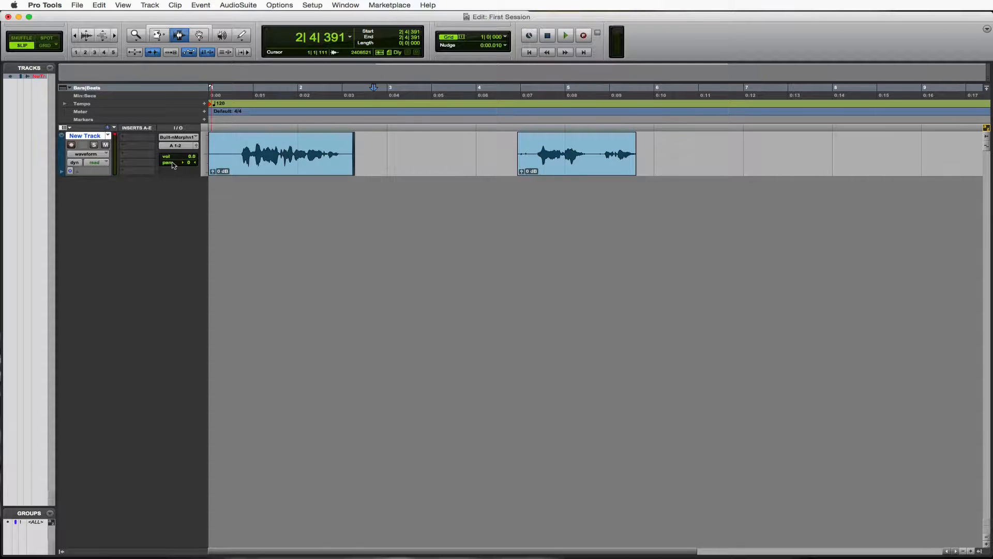
pyautogui.moveTo(196, 191)
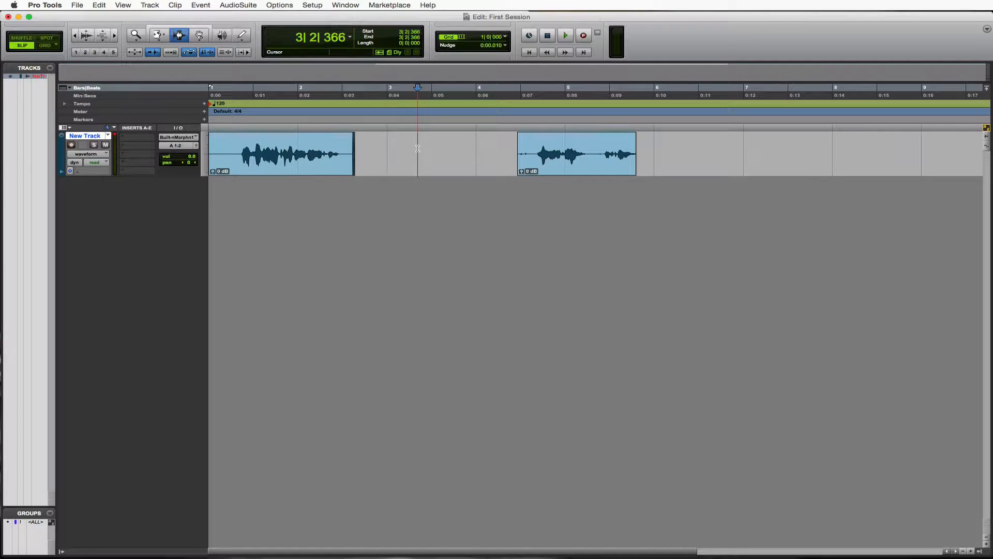
pyautogui.click(456, 153)
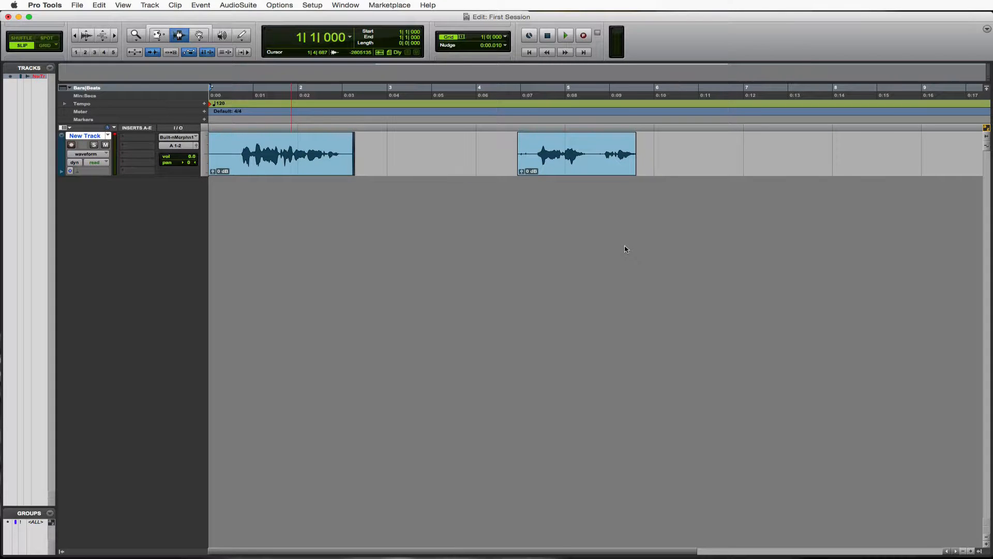
# Zoom the timeline in closely around bar 6 at the second clip's tail
pyautogui.click(433, 152)
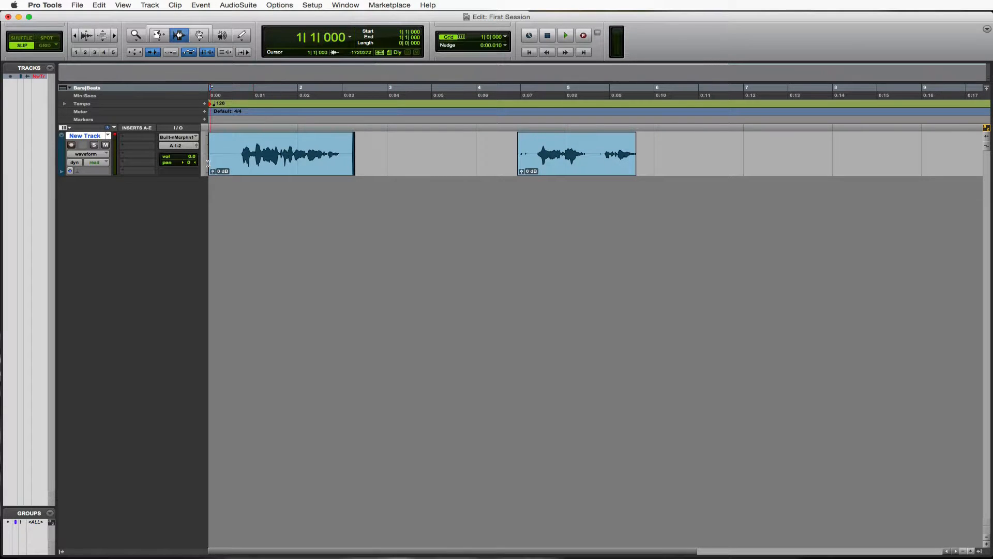
pyautogui.click(210, 152)
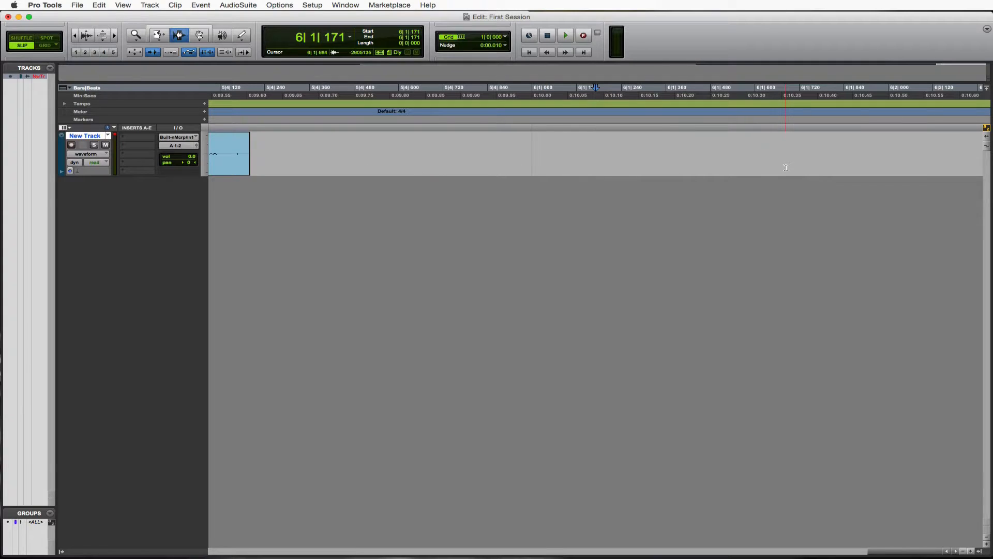
# Zoom back out to the full arrangement and place the playhead between the two clips
pyautogui.click(597, 139)
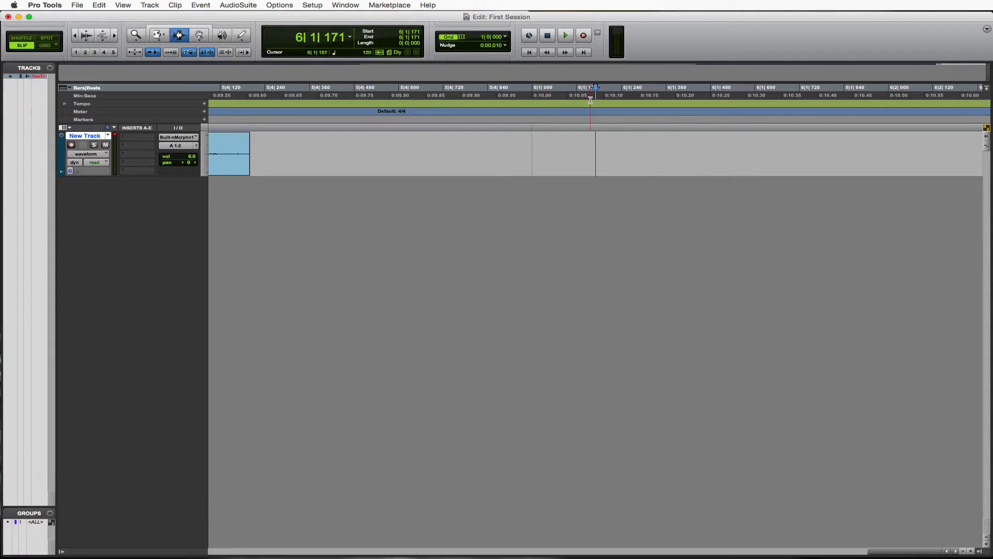
pyautogui.click(534, 105)
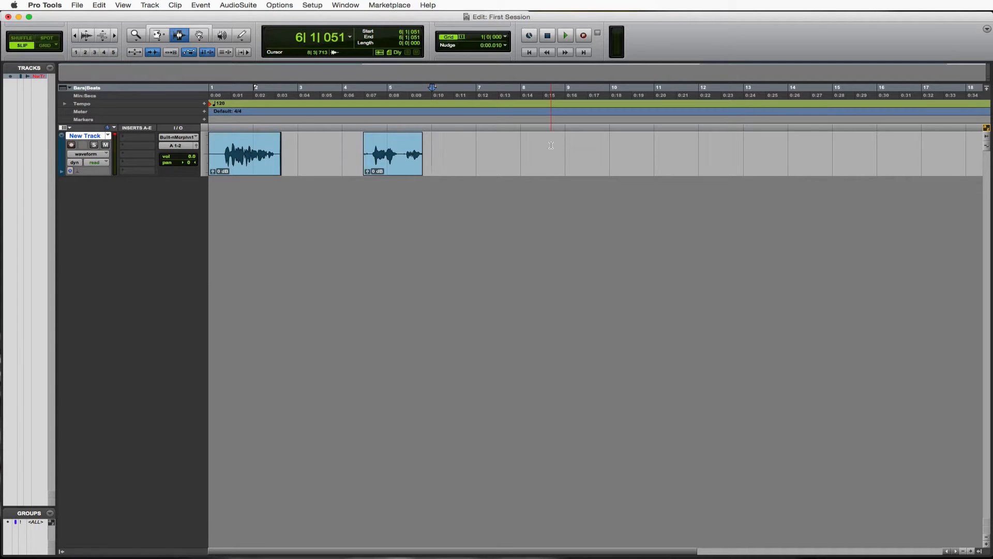
pyautogui.click(307, 140)
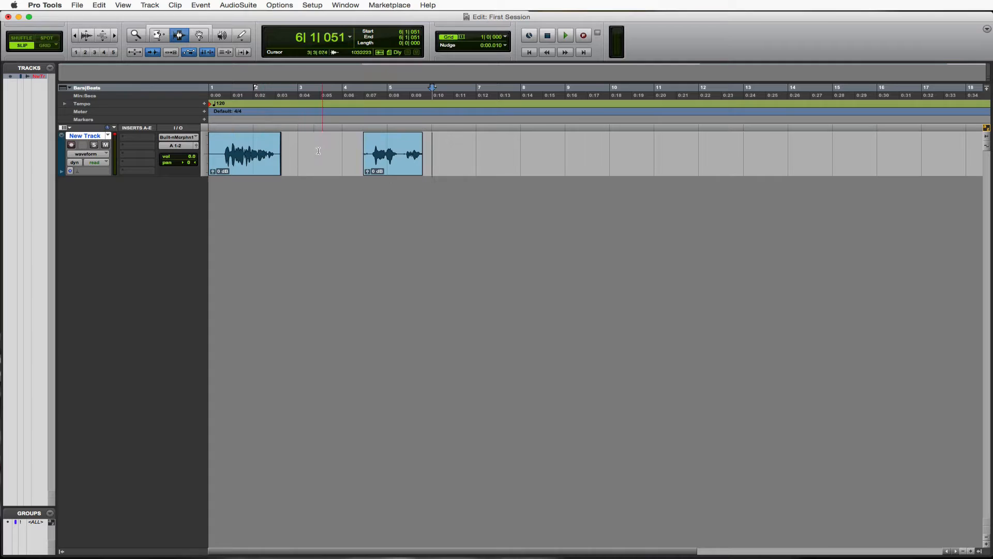
pyautogui.click(319, 154)
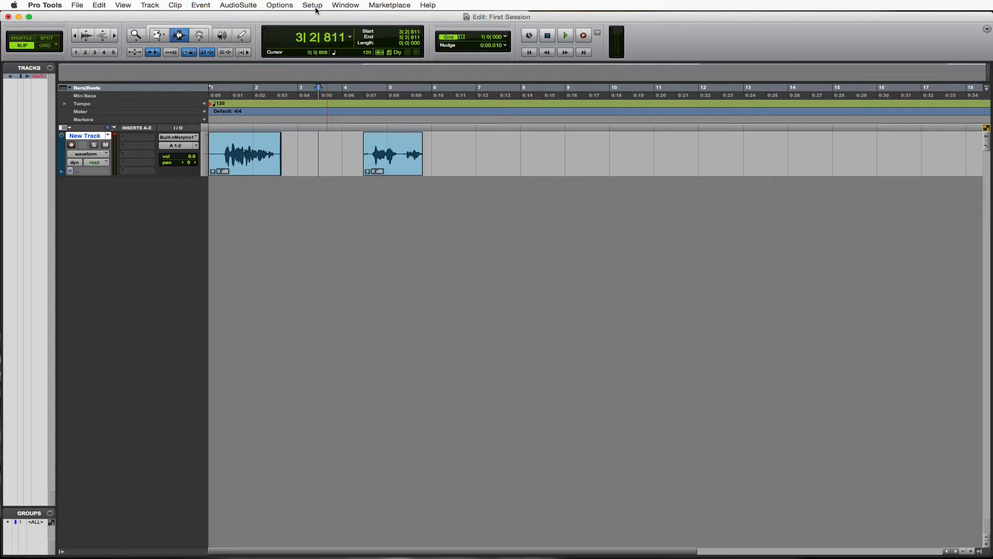
# Review the Root Media Folder in Setup > Disk Allocation and close it with OK
pyautogui.click(312, 5)
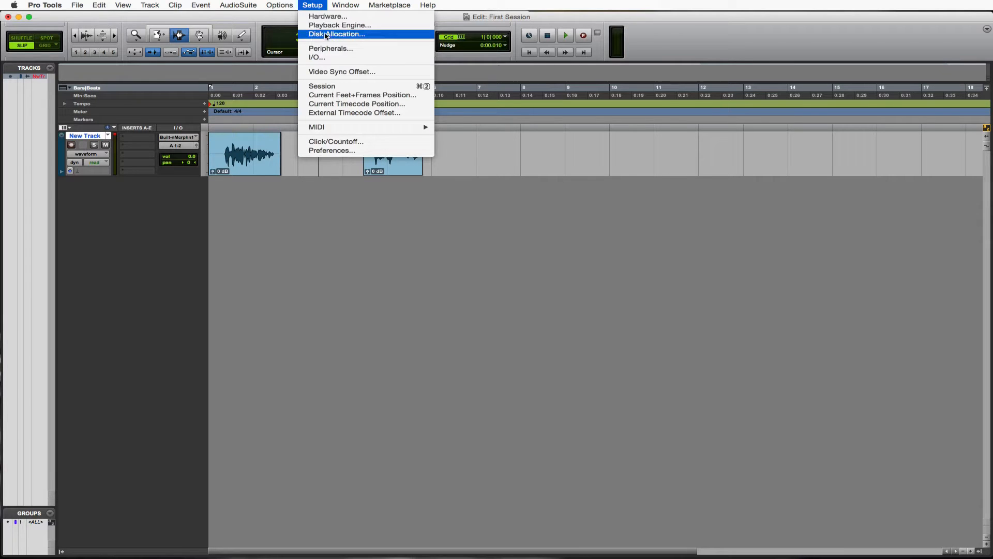
pyautogui.click(336, 33)
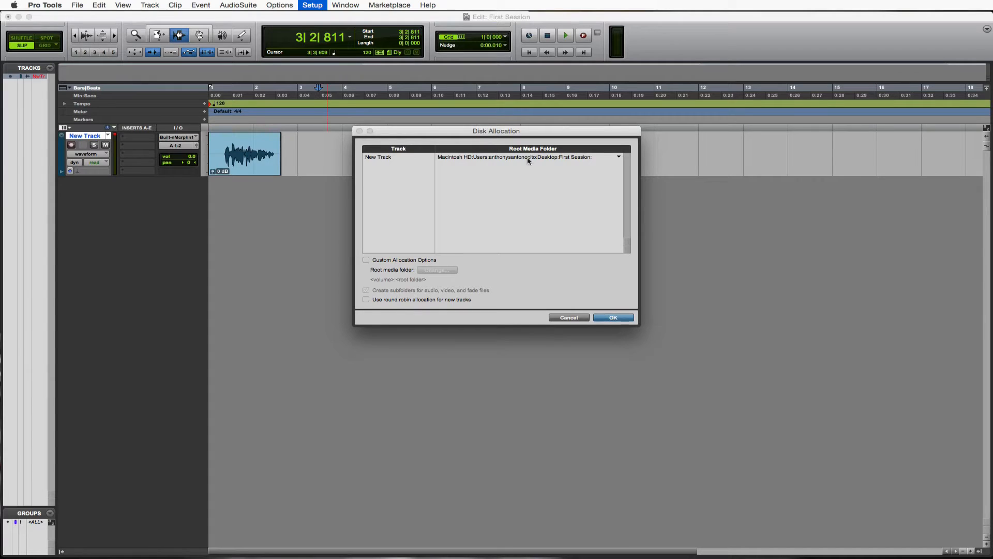
pyautogui.moveTo(538, 201)
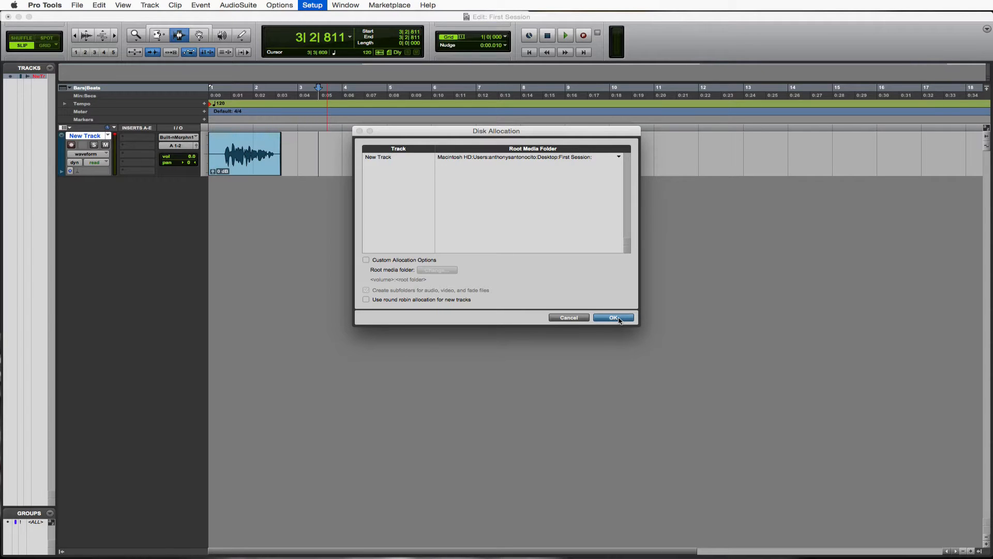
pyautogui.click(613, 318)
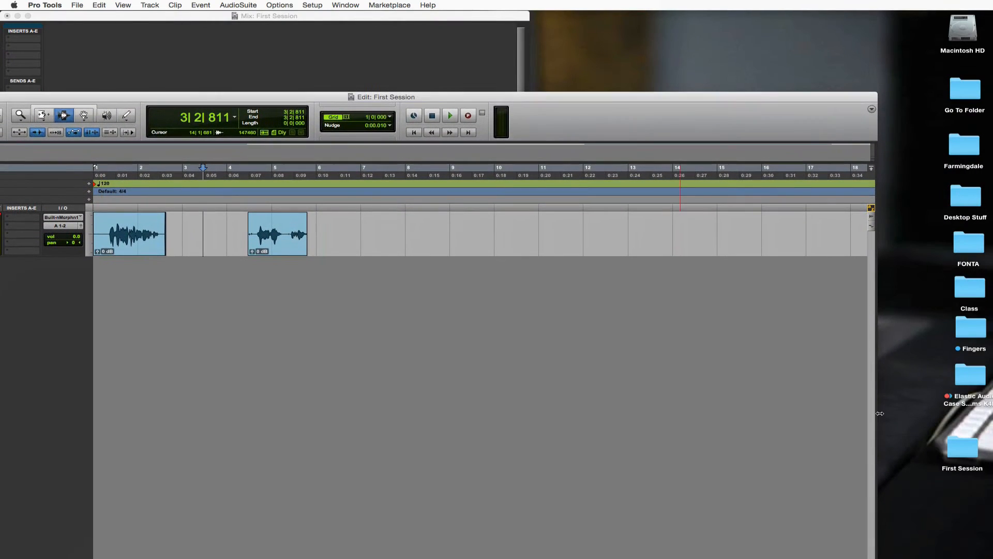
# Verify First Session's Audio Files holds New Track_01.wav and New Track_02.wav, preview take 01, return to Pro Tools
pyautogui.doubleClick(963, 447)
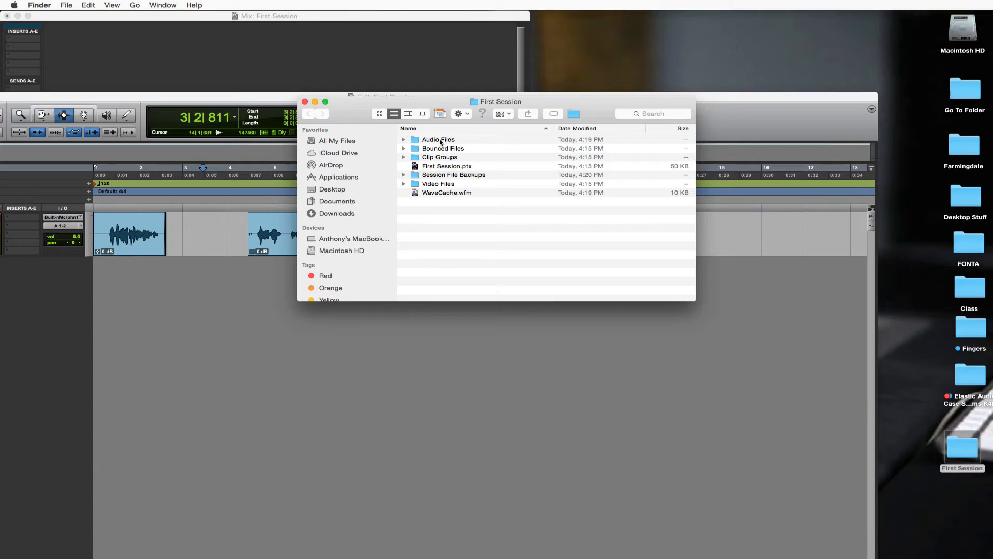
pyautogui.doubleClick(439, 139)
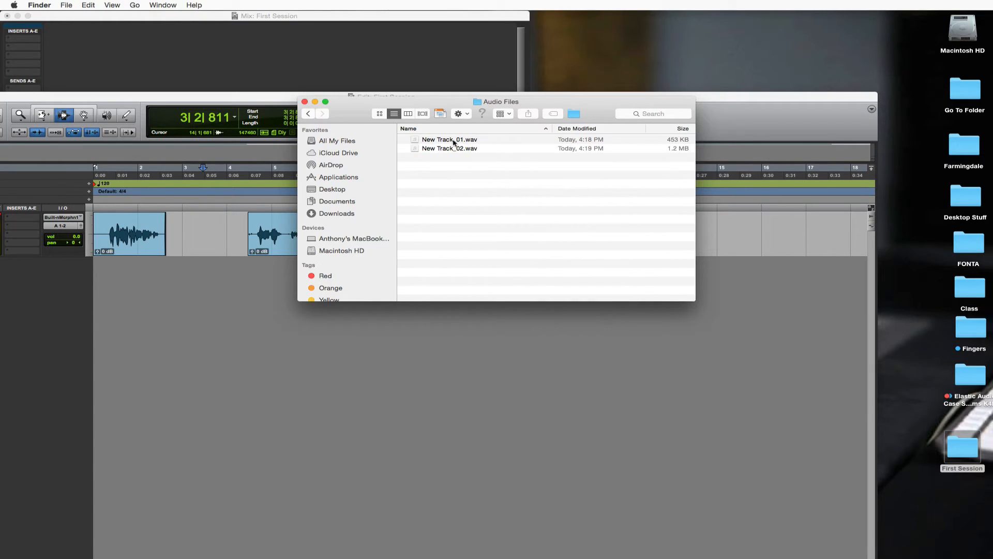
pyautogui.click(450, 140)
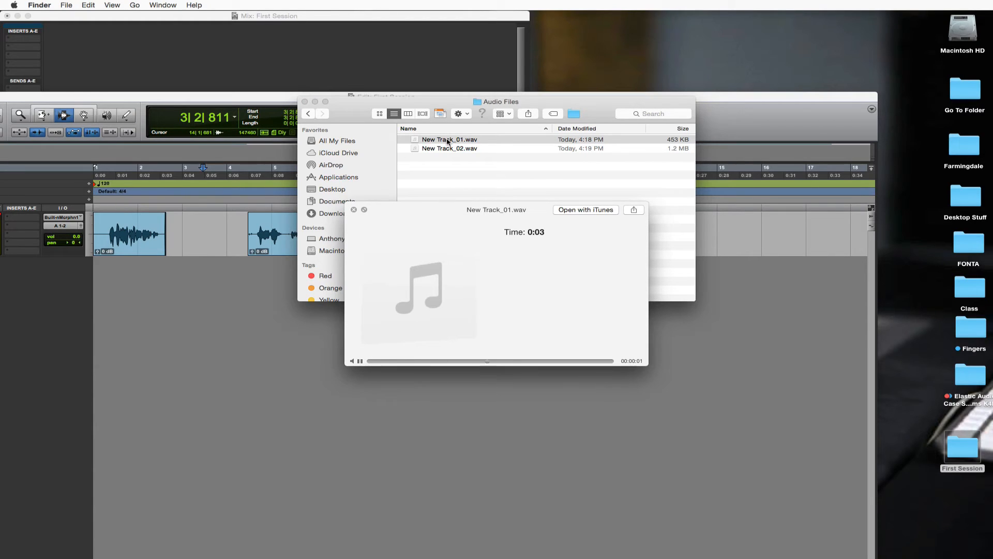
pyautogui.click(358, 360)
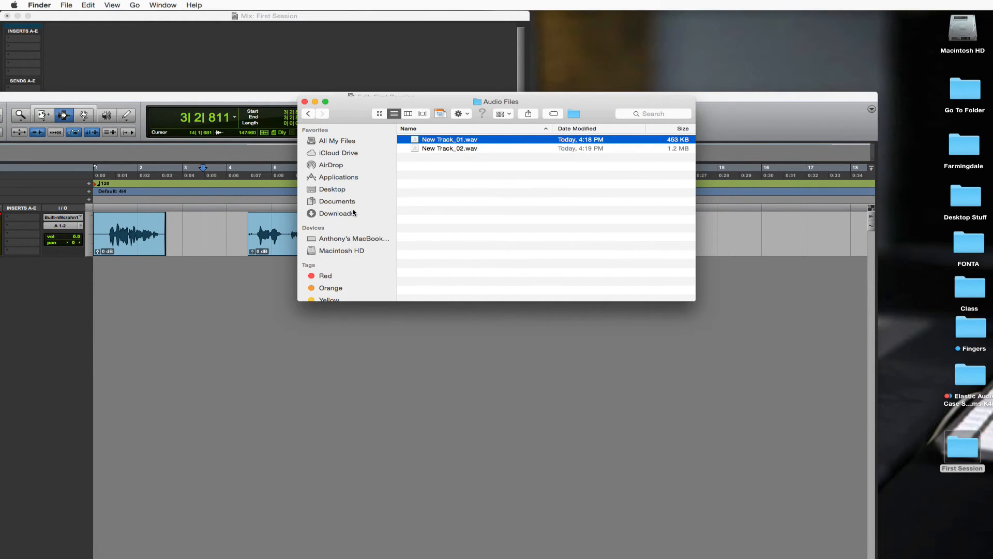
pyautogui.click(304, 102)
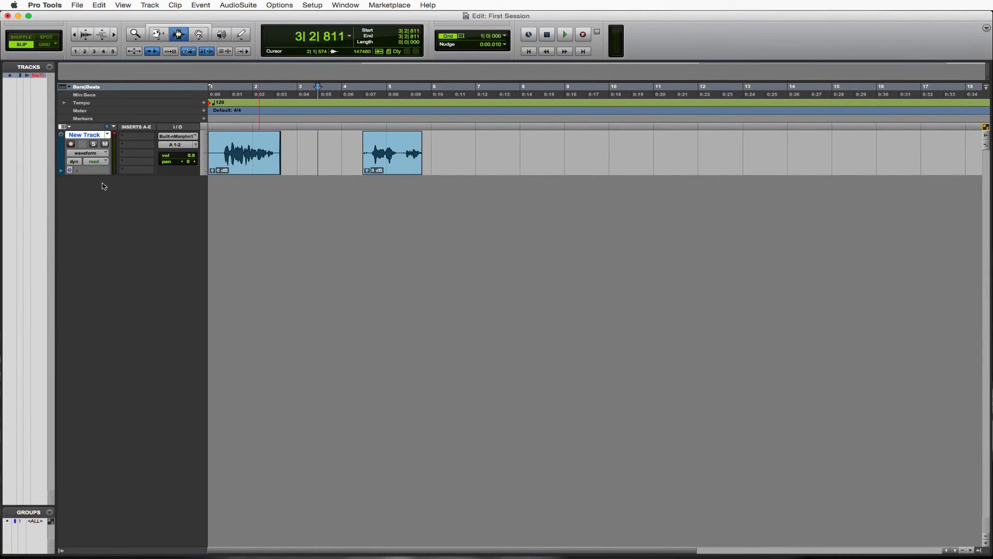
pyautogui.click(311, 5)
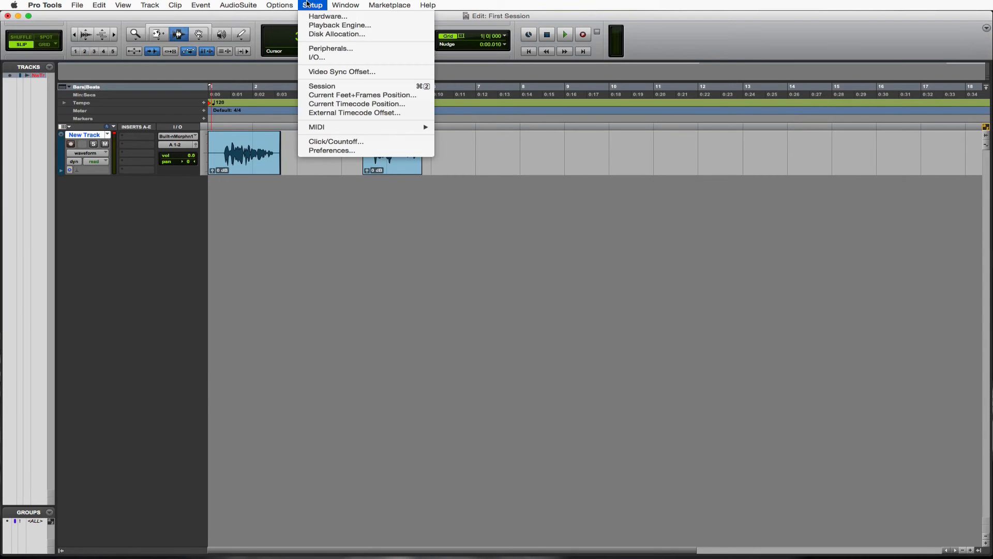
pyautogui.click(336, 34)
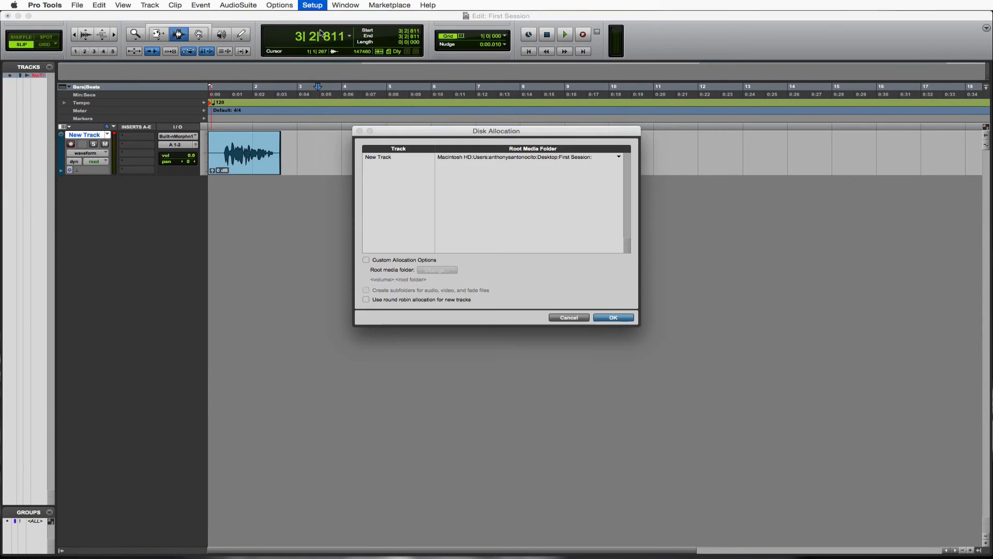
pyautogui.moveTo(638, 273)
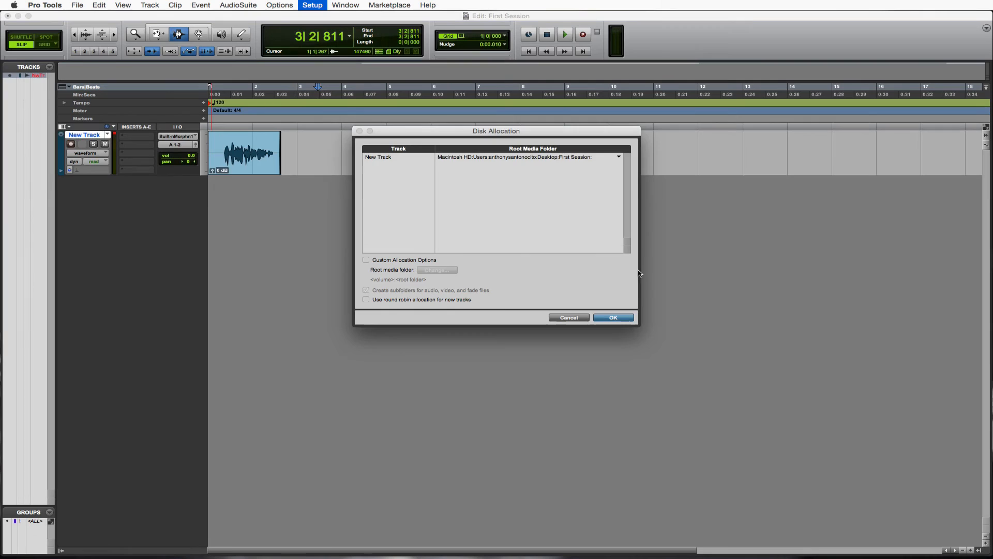
pyautogui.click(611, 318)
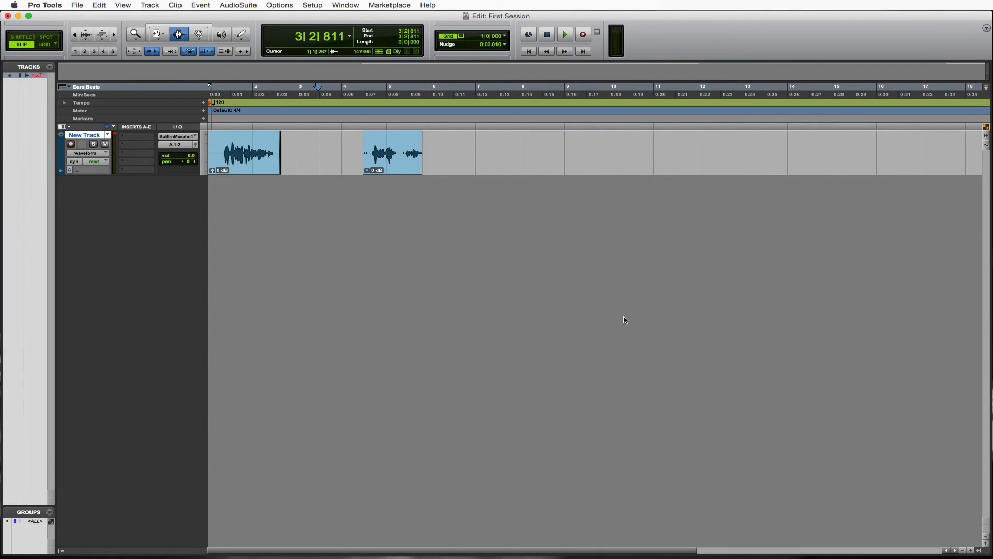